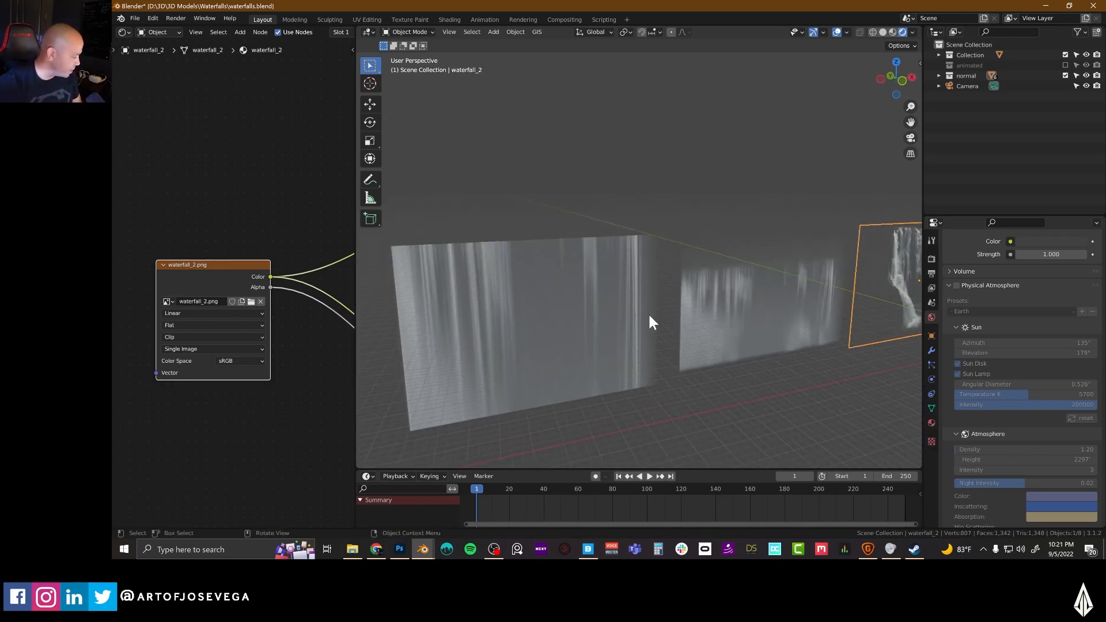
- Select the waterfall.001 plane to reveal its waterfall.psd texture and mapping nodes
{"action": "left_click", "coordinate": [631, 325]}
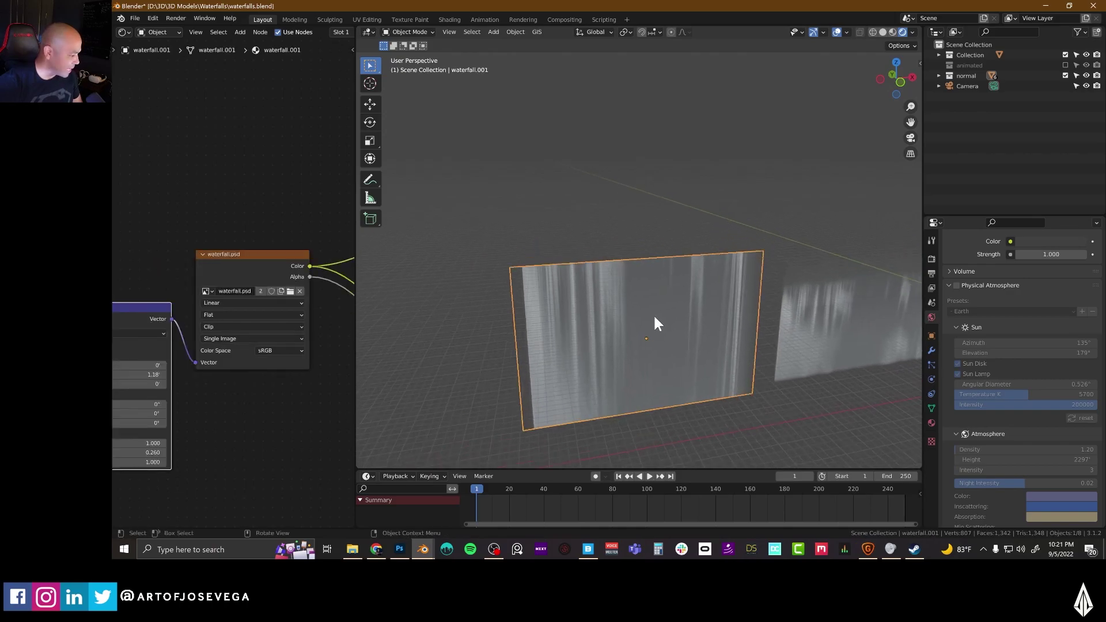
{"action": "mouse_move", "coordinate": [566, 375]}
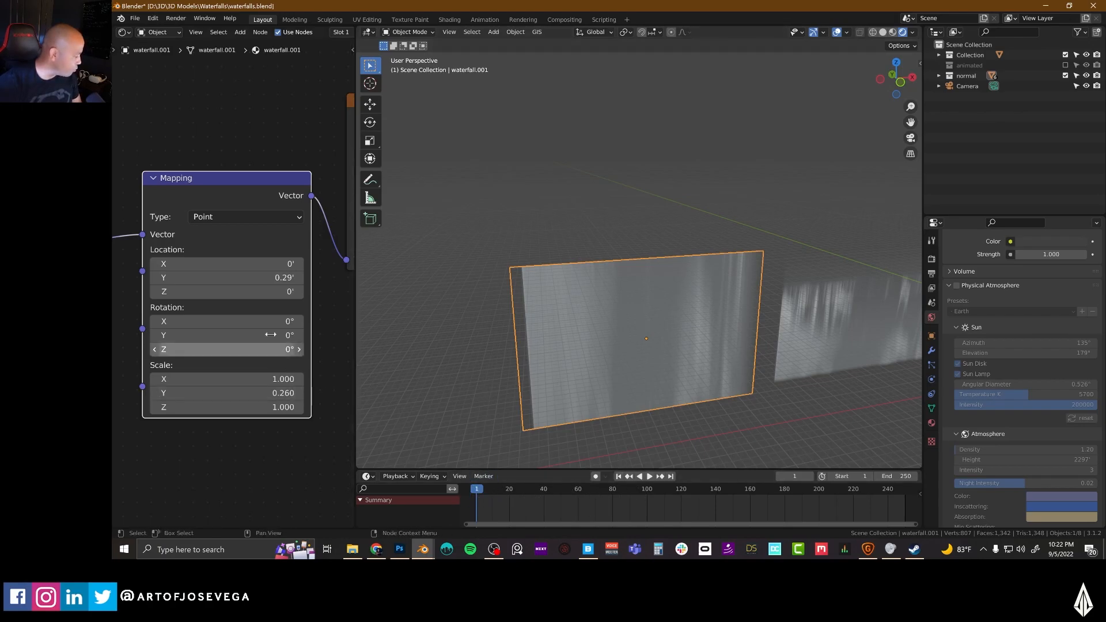
{"action": "mouse_move", "coordinate": [226, 276]}
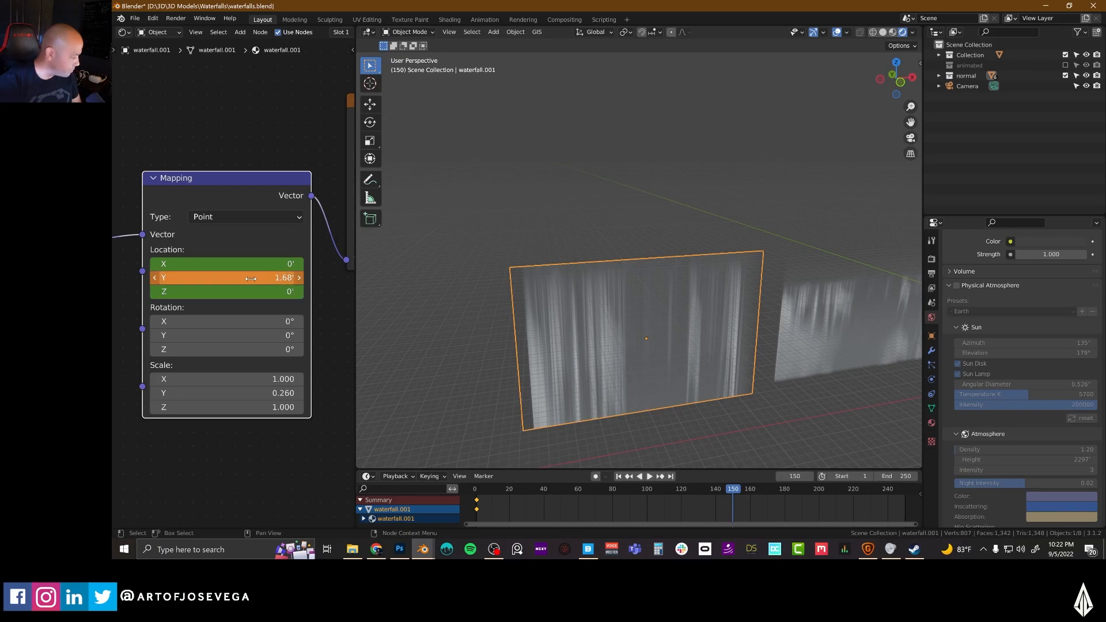
{"action": "mouse_move", "coordinate": [226, 291]}
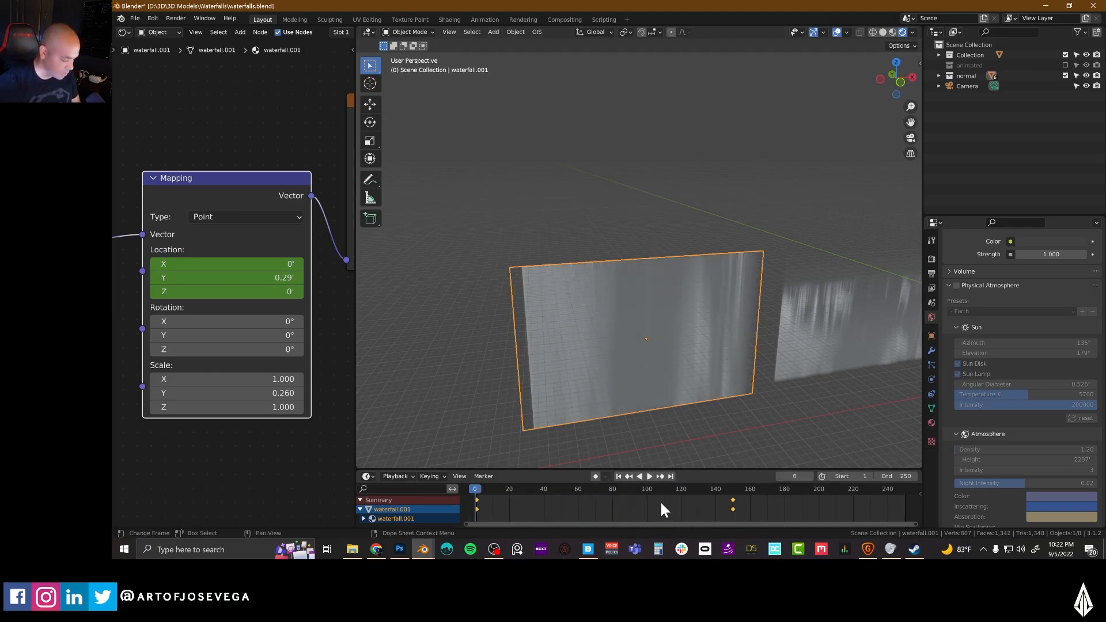
- Keyframe the Mapping node's Location Y at 1.68 on frame 150 after 0.29 at frame 0
{"action": "right_click", "coordinate": [662, 509]}
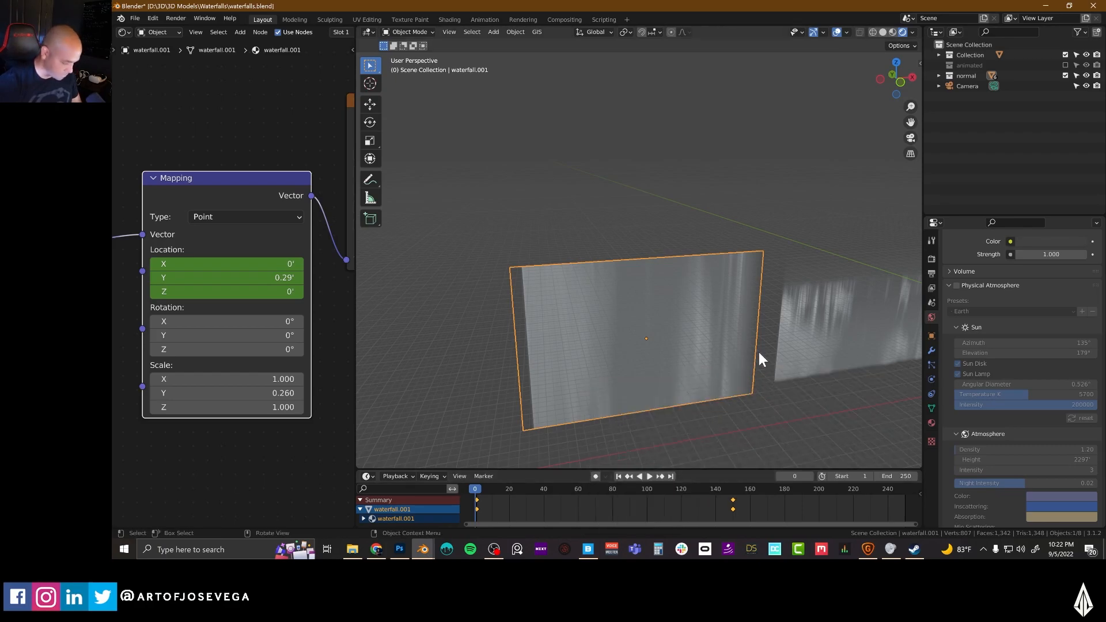
- Move the end keyframe to frame 60 and scrub frames 5 to 60 to check the slide
{"action": "left_click", "coordinate": [648, 476]}
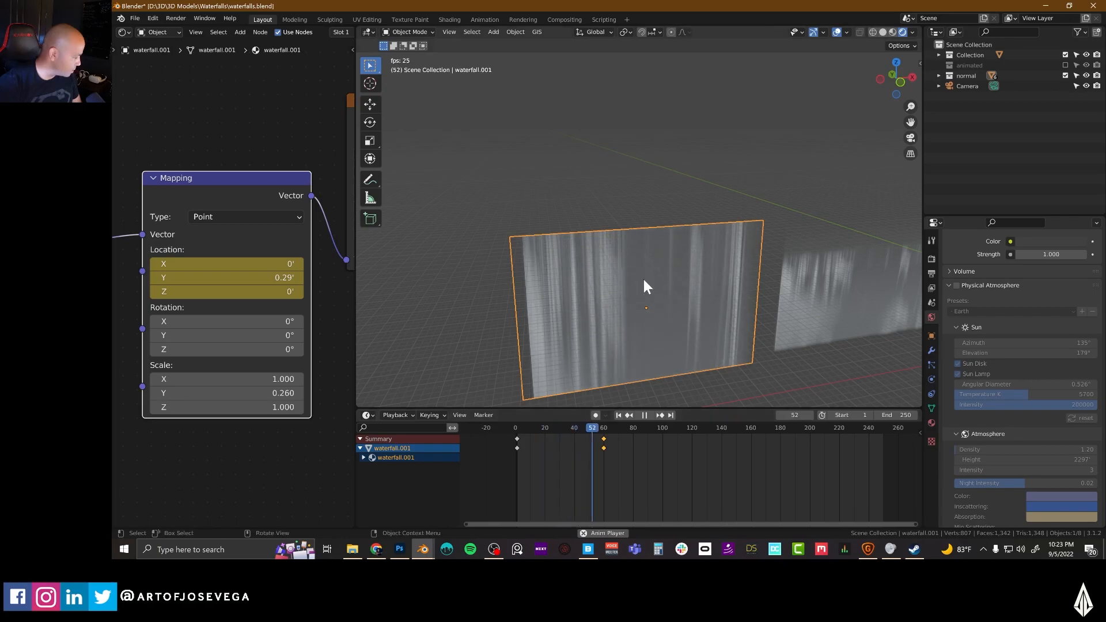
{"action": "left_click", "coordinate": [533, 428]}
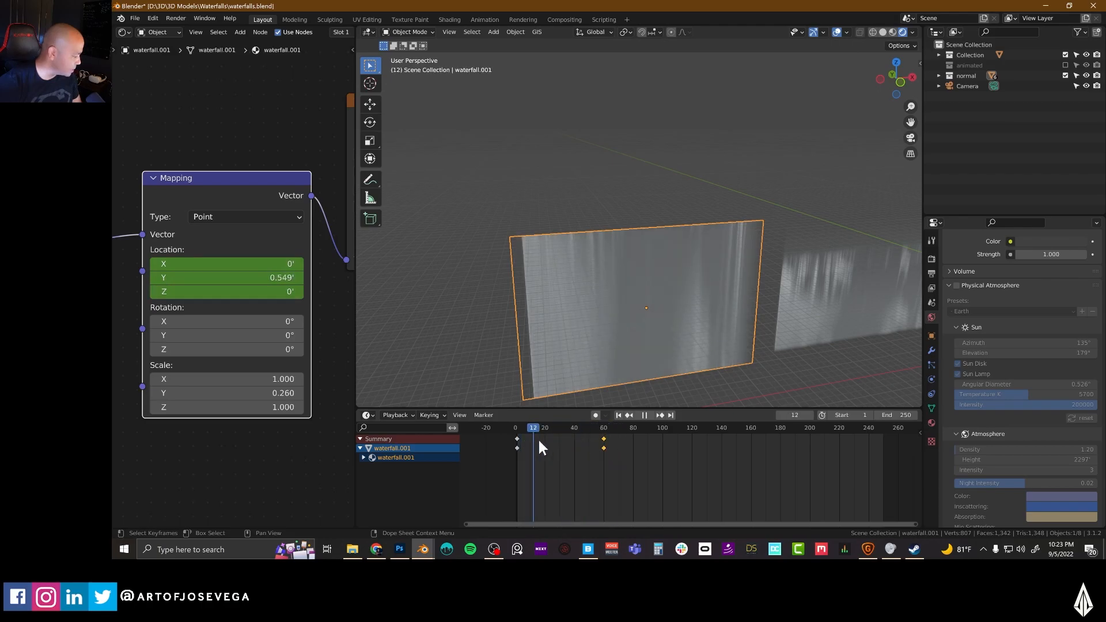
{"action": "left_click", "coordinate": [603, 427]}
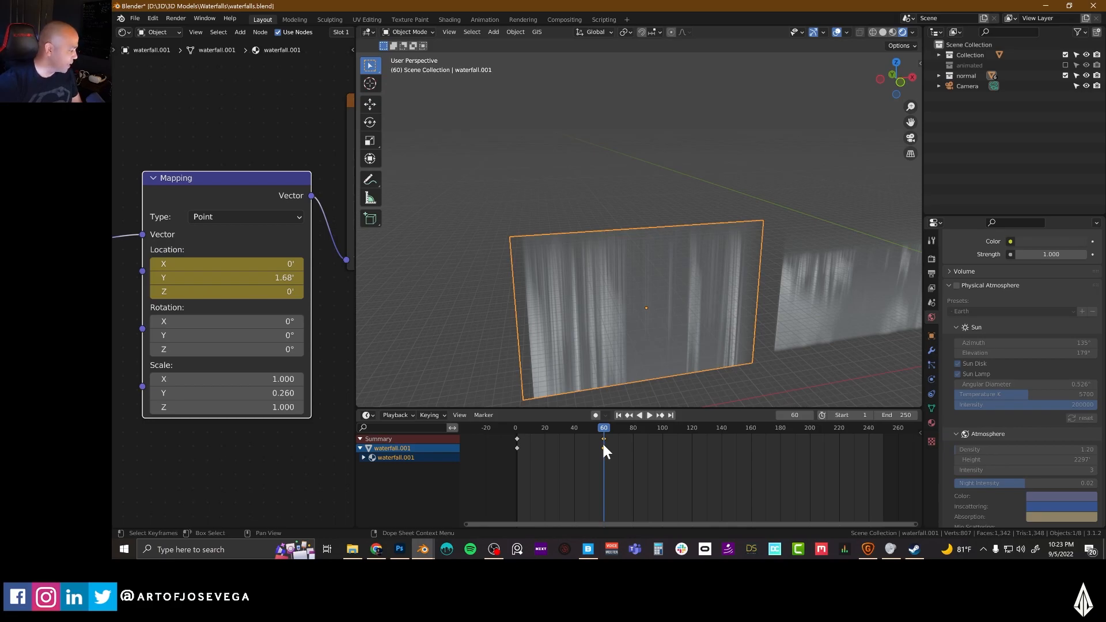
{"action": "left_click", "coordinate": [637, 415]}
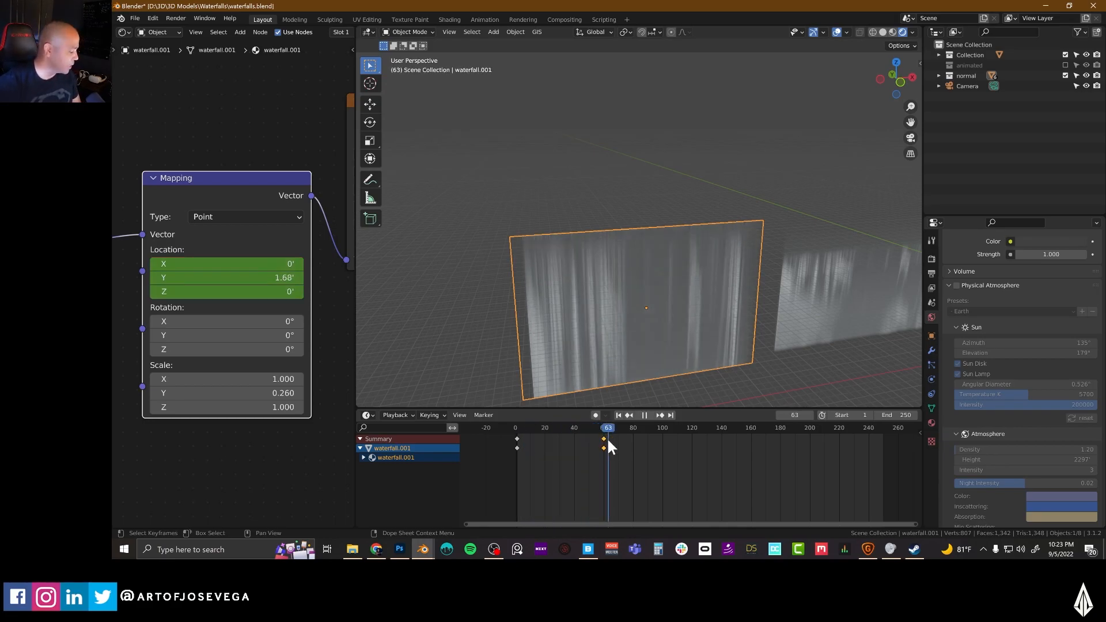
{"action": "left_click", "coordinate": [523, 427]}
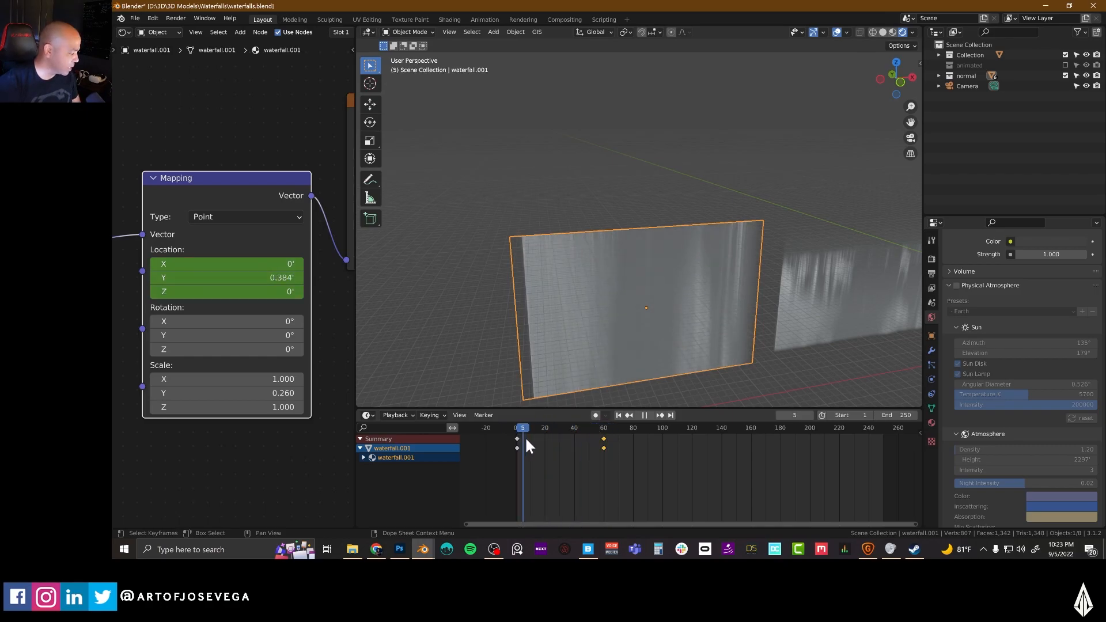
- Play the animation and check the texture offset around frame 60 during playback
{"action": "left_click", "coordinate": [605, 428]}
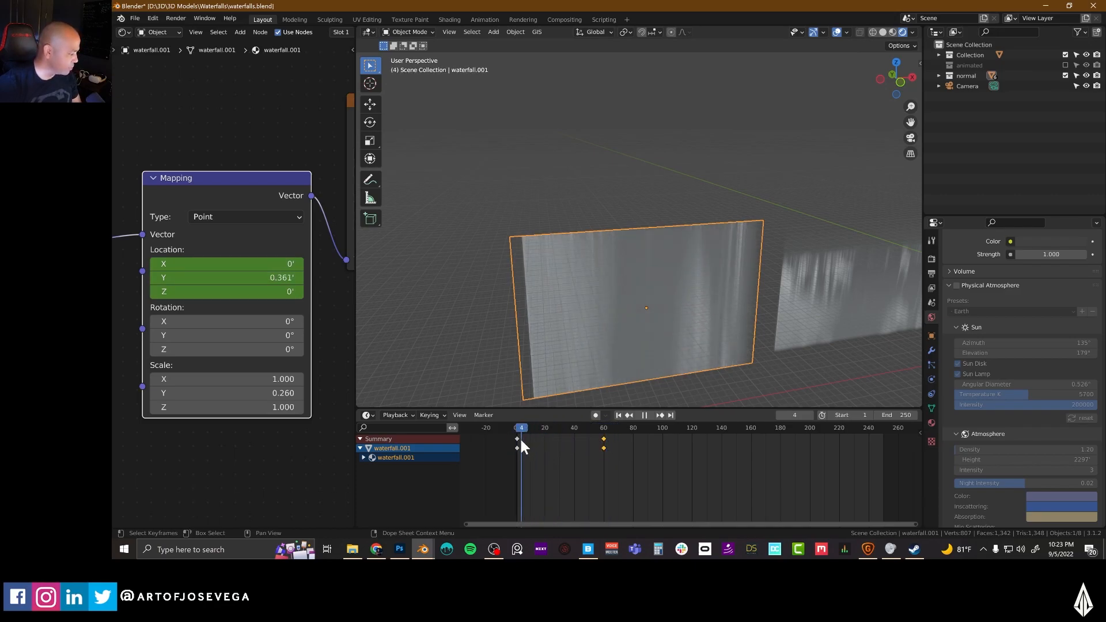
{"action": "left_click", "coordinate": [643, 415]}
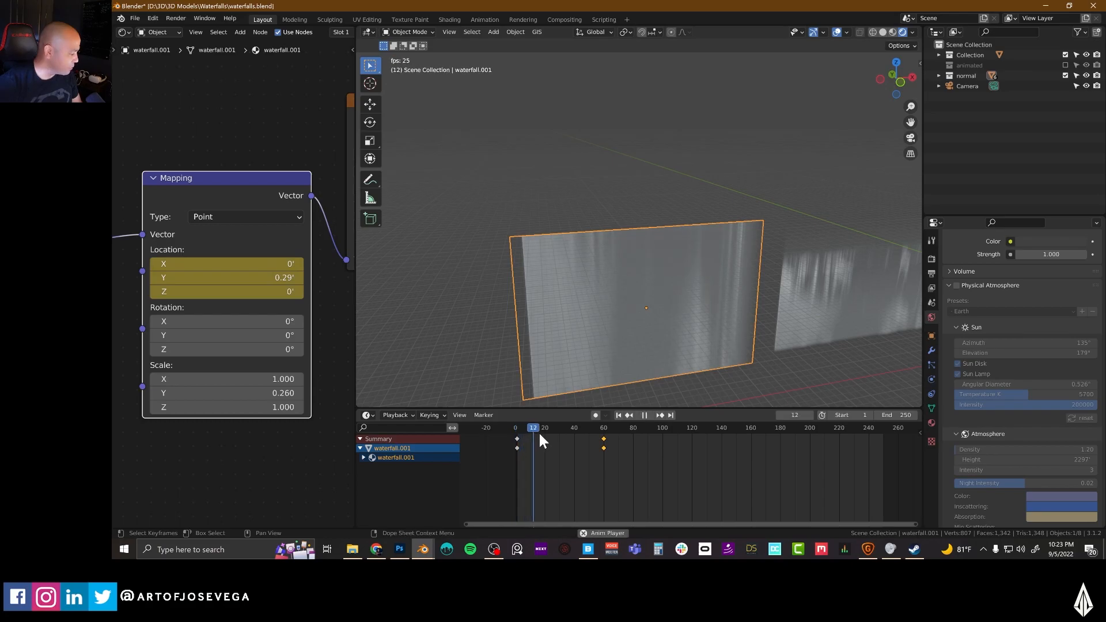
{"action": "left_click", "coordinate": [603, 427]}
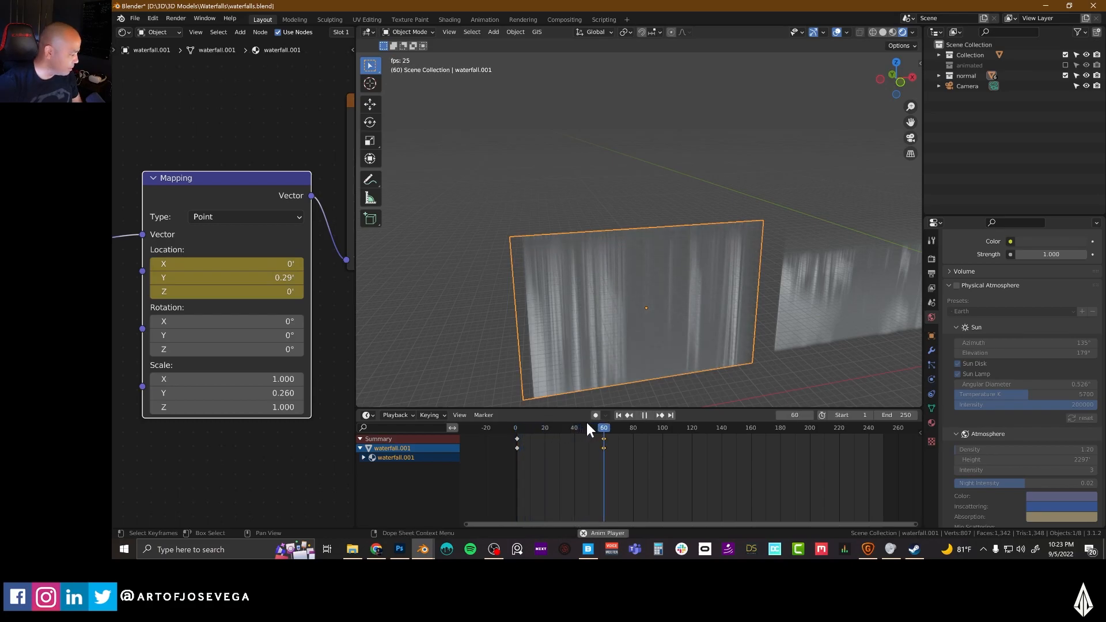
{"action": "left_click", "coordinate": [601, 428]}
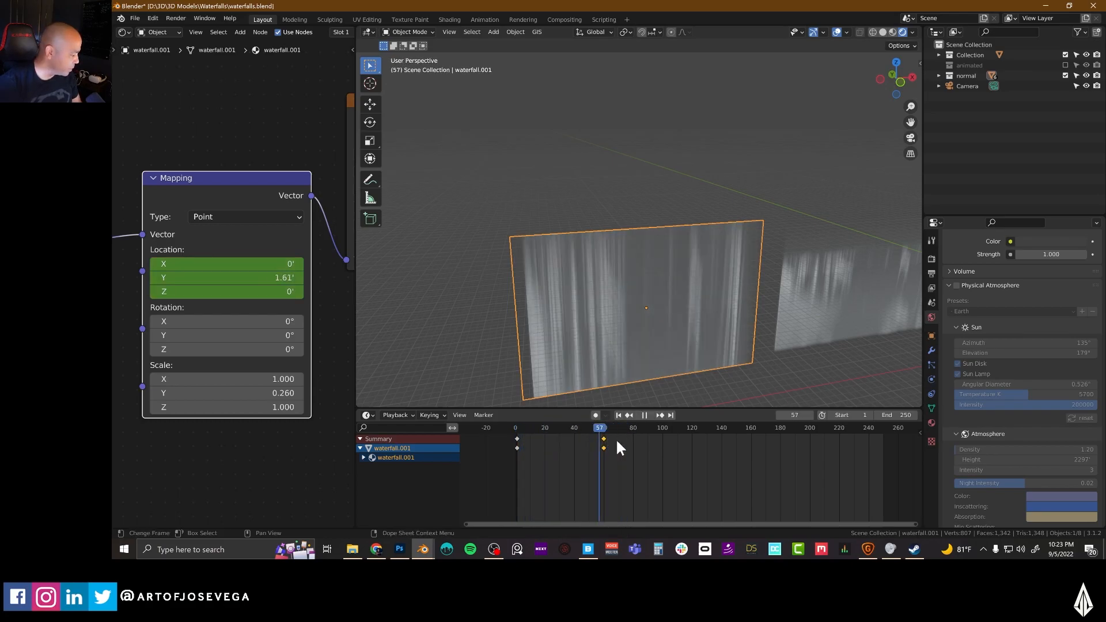
{"action": "left_click", "coordinate": [596, 427]}
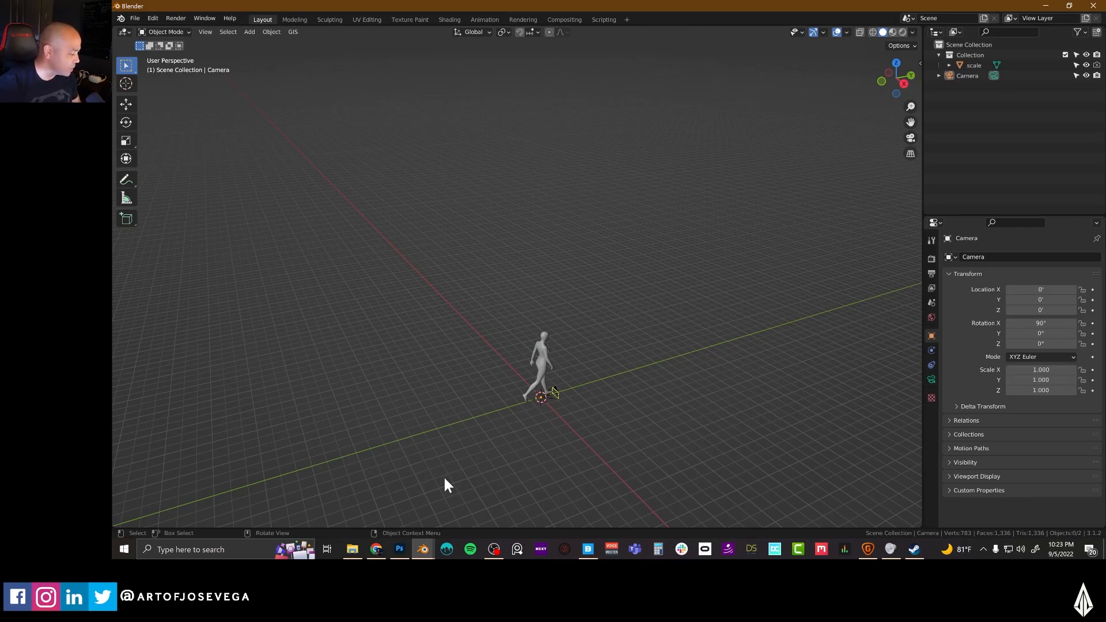
{"action": "mouse_move", "coordinate": [539, 425]}
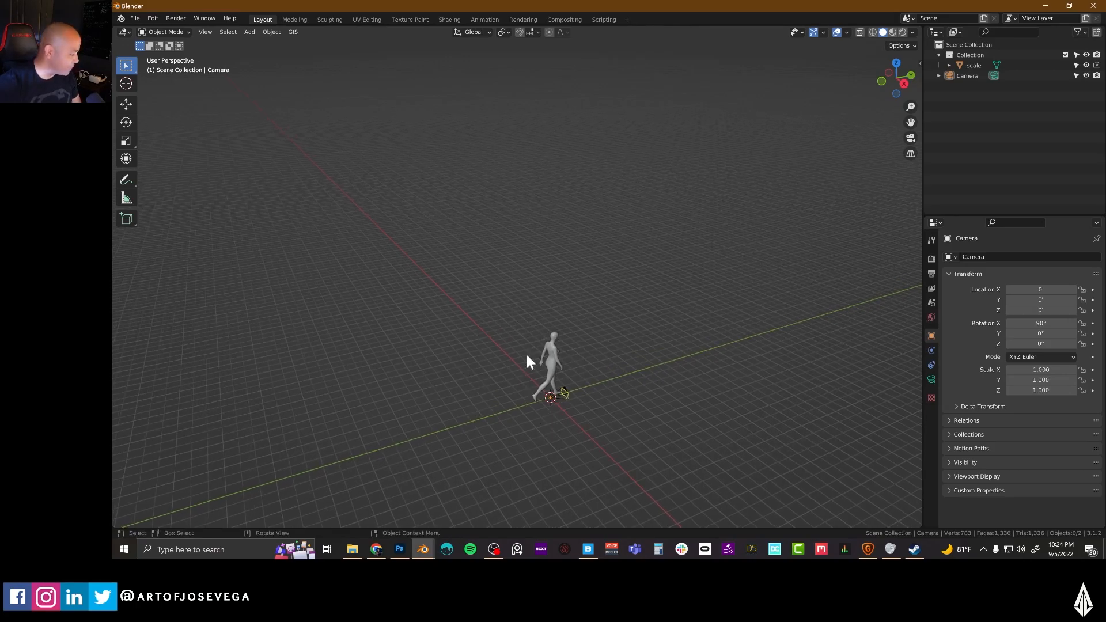
{"action": "mouse_move", "coordinate": [502, 422]}
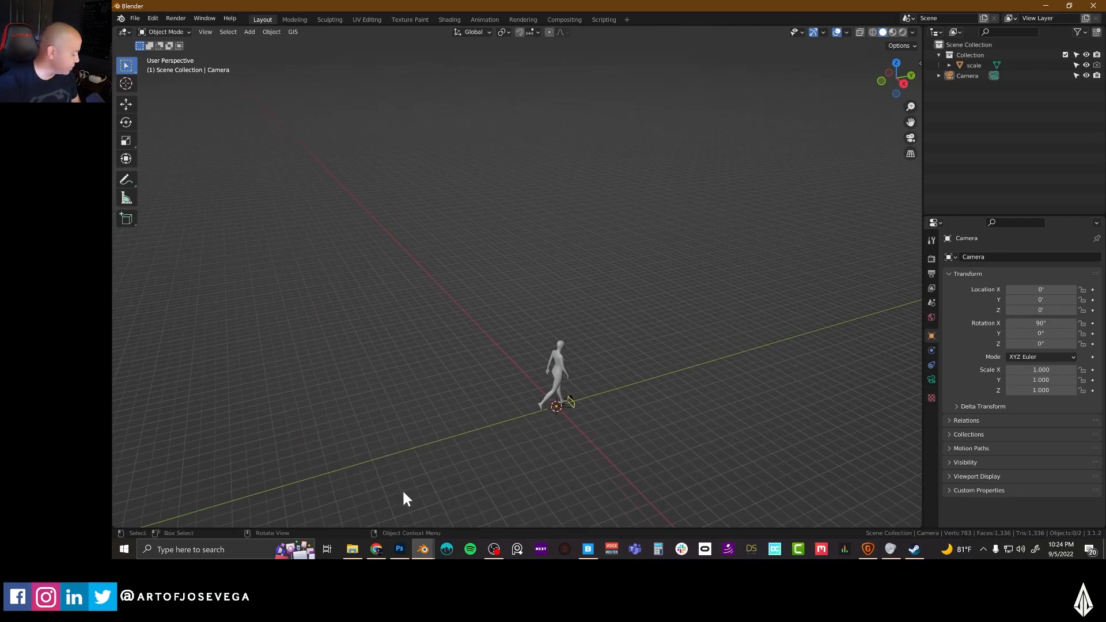
- Switch to the new scene holding only the walking mannequin and camera
{"action": "left_click", "coordinate": [353, 548]}
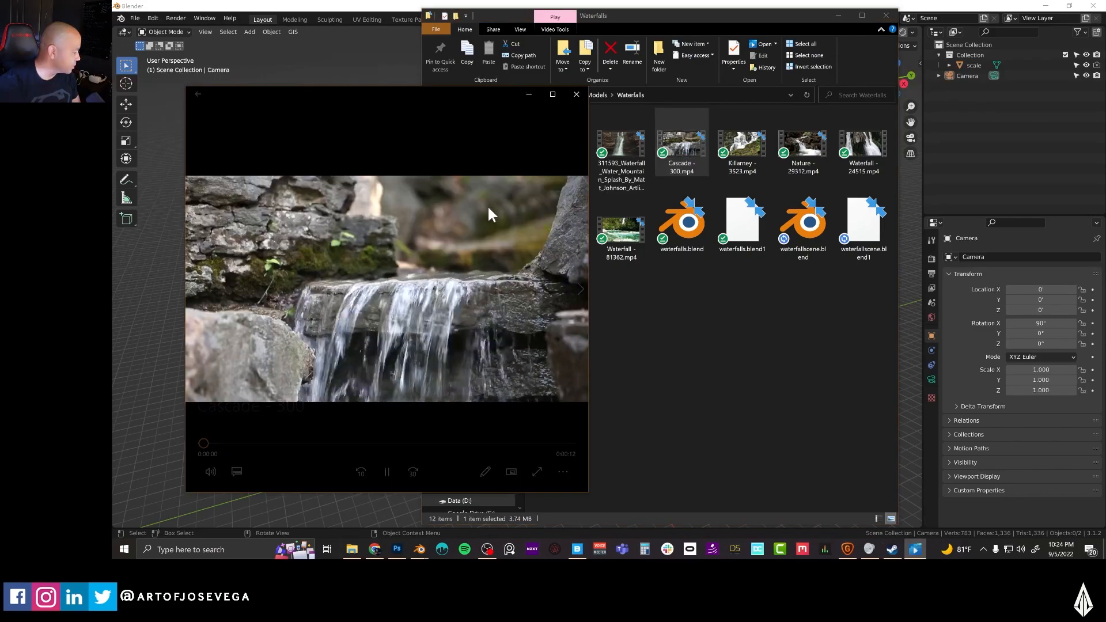
- Preview the Cascade - 300.mp4 clip from the Waterfalls folder in the media player
{"action": "left_click", "coordinate": [740, 146]}
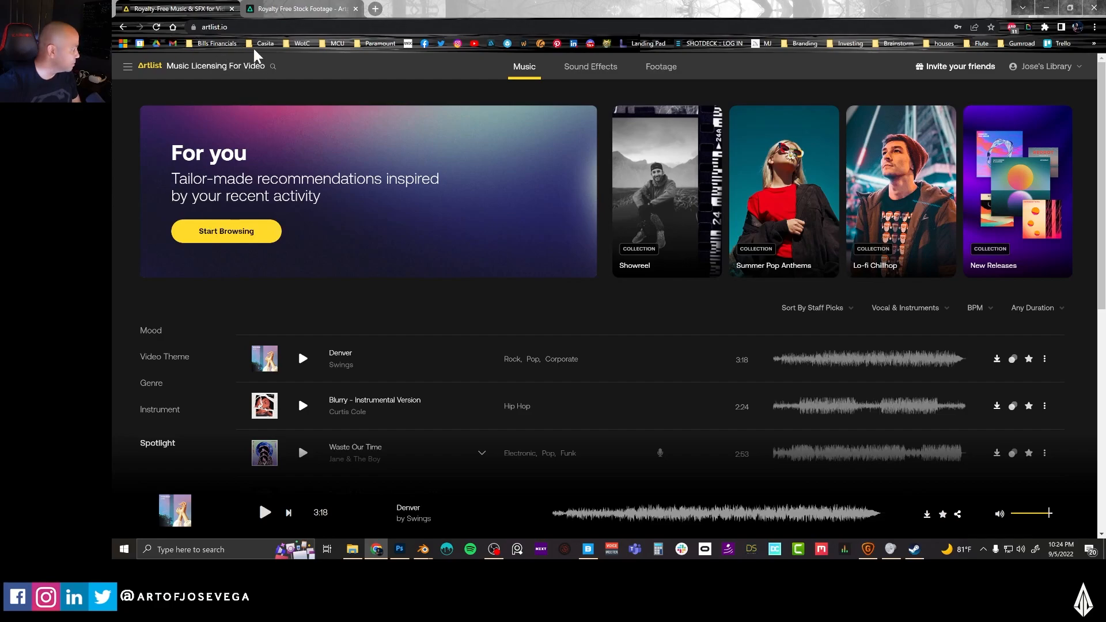
{"action": "mouse_move", "coordinate": [573, 81]}
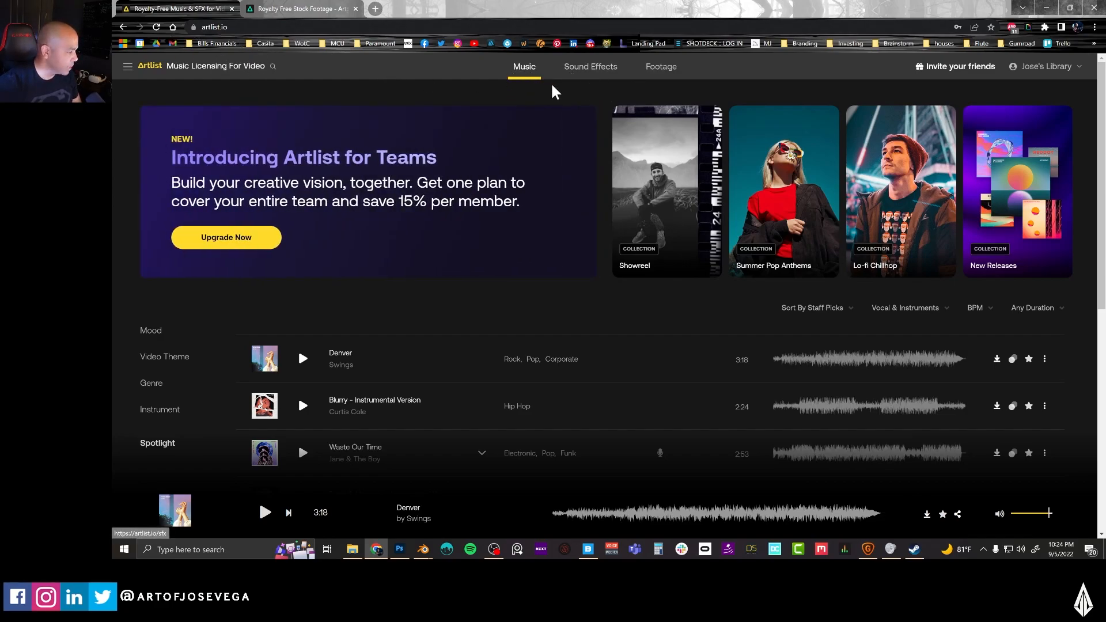
{"action": "mouse_move", "coordinate": [614, 102]}
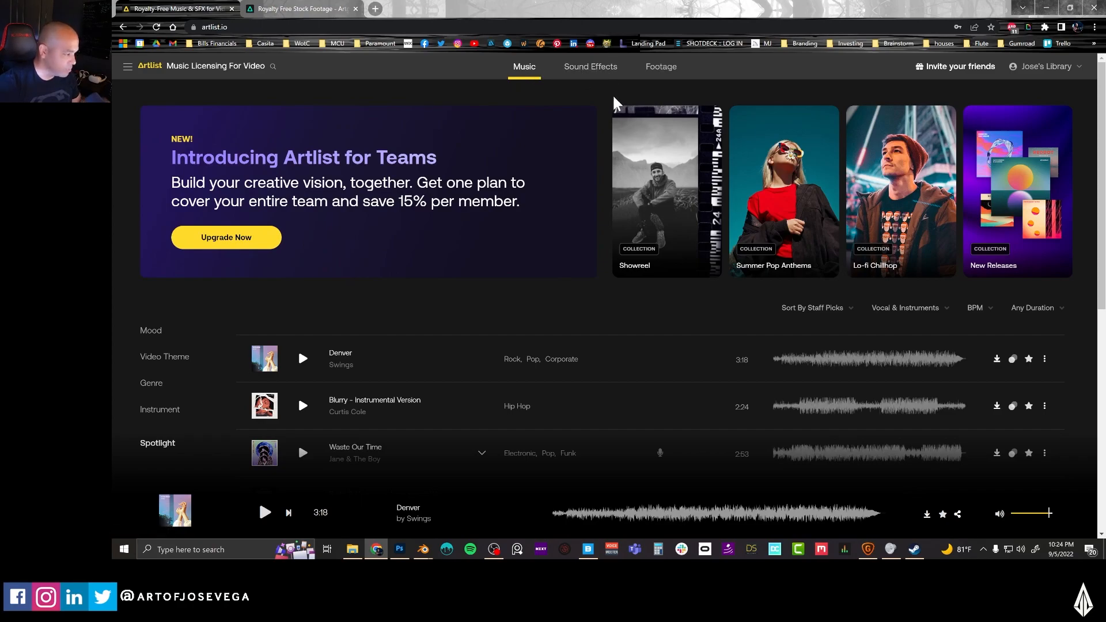
{"action": "mouse_move", "coordinate": [659, 67]}
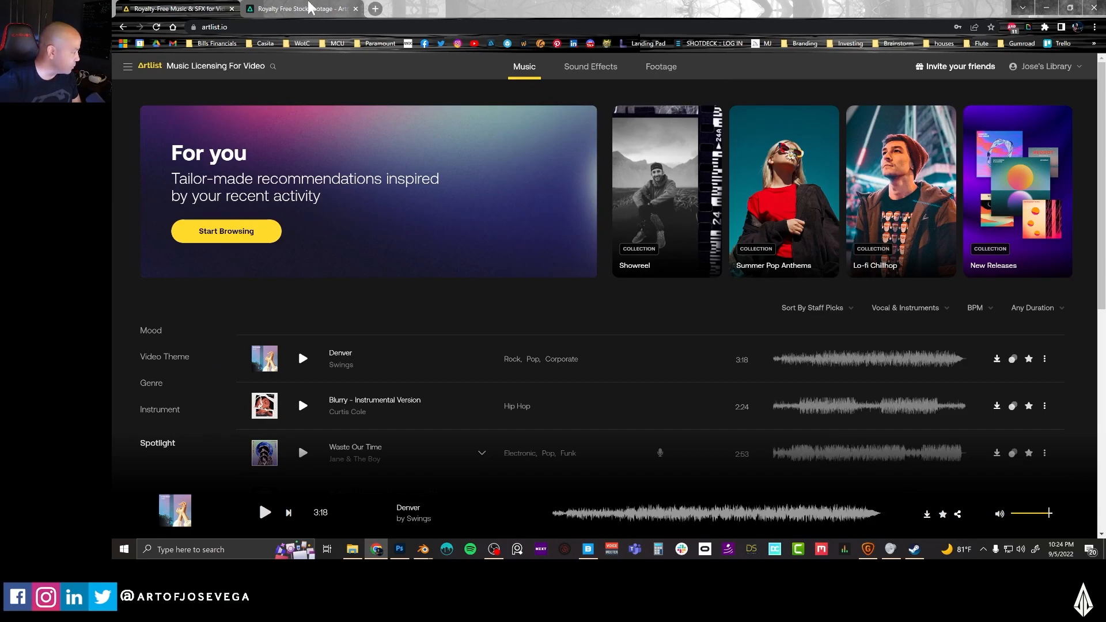
- Search Artgrid for 'waterfall' stock footage and scroll through the first results
{"action": "left_click", "coordinate": [301, 8]}
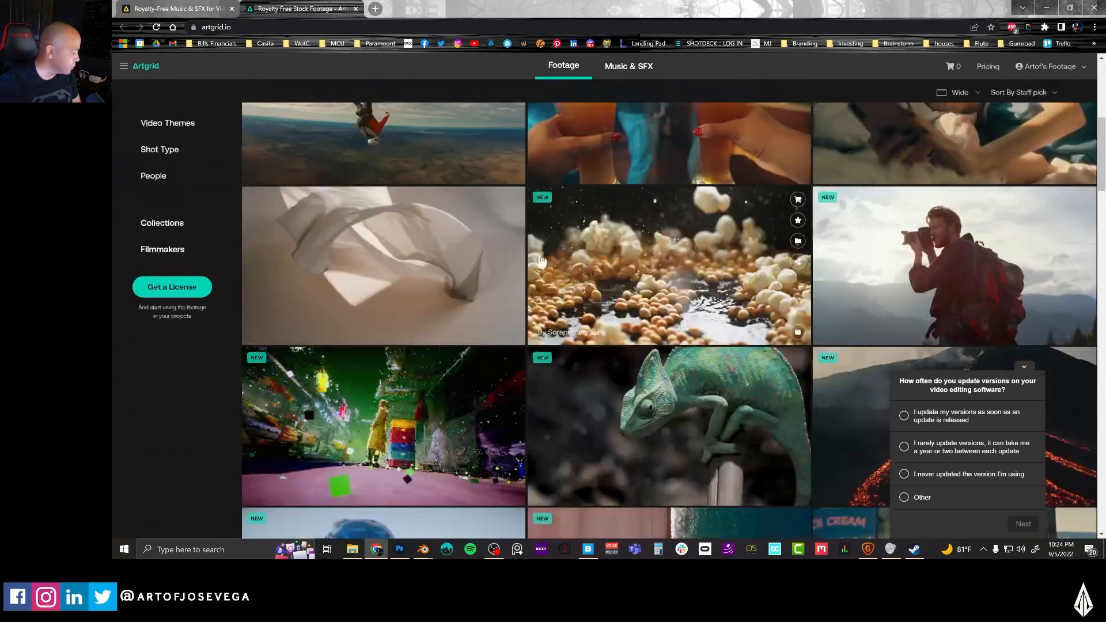
{"action": "scroll", "scroll_direction": "up", "scroll_amount": 3}
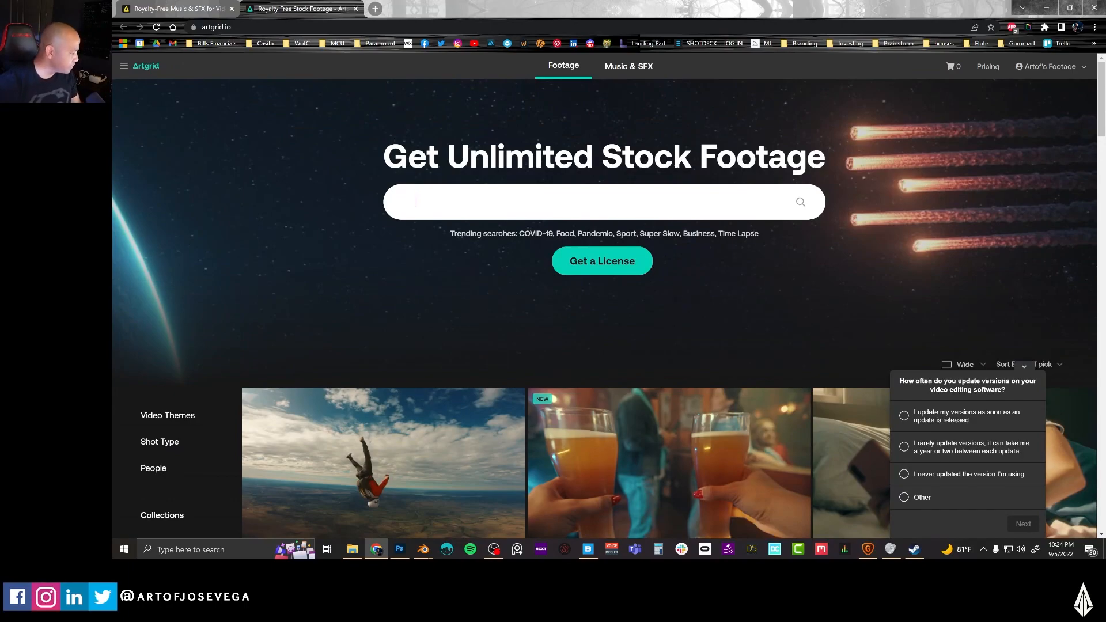
{"action": "type", "text": "waterfall"}
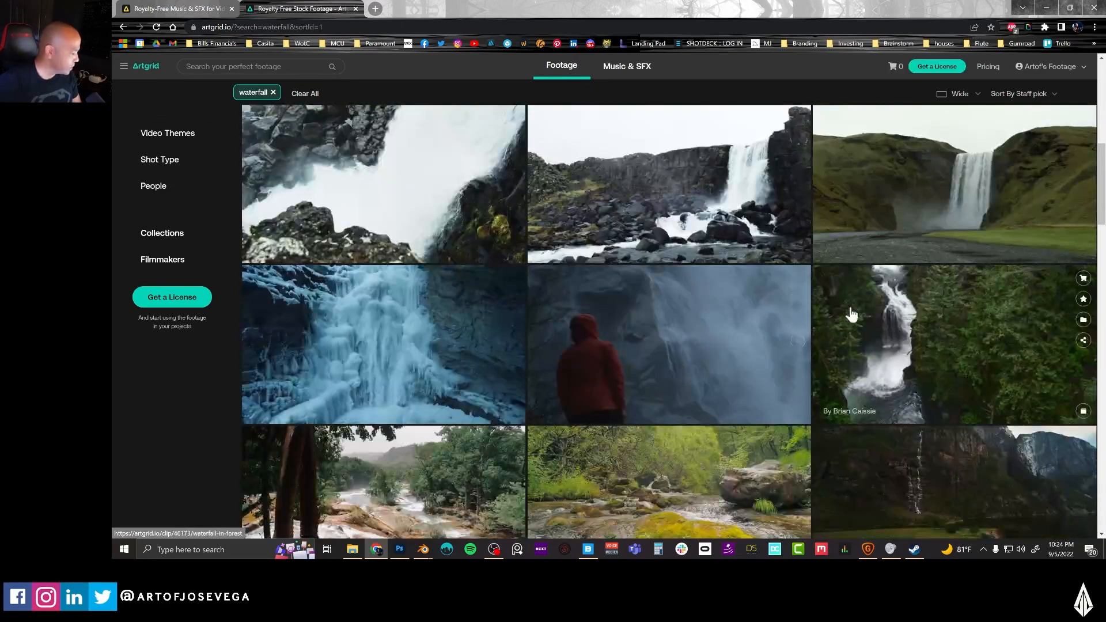
{"action": "scroll", "scroll_direction": "down", "scroll_amount": 3}
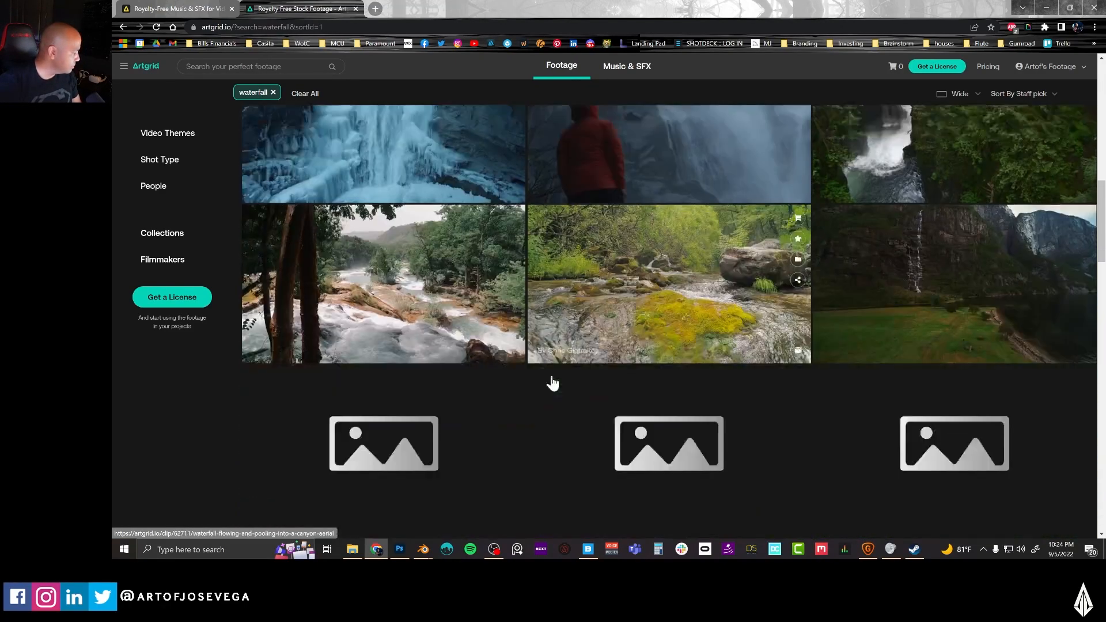
{"action": "scroll", "scroll_direction": "down", "scroll_amount": 3}
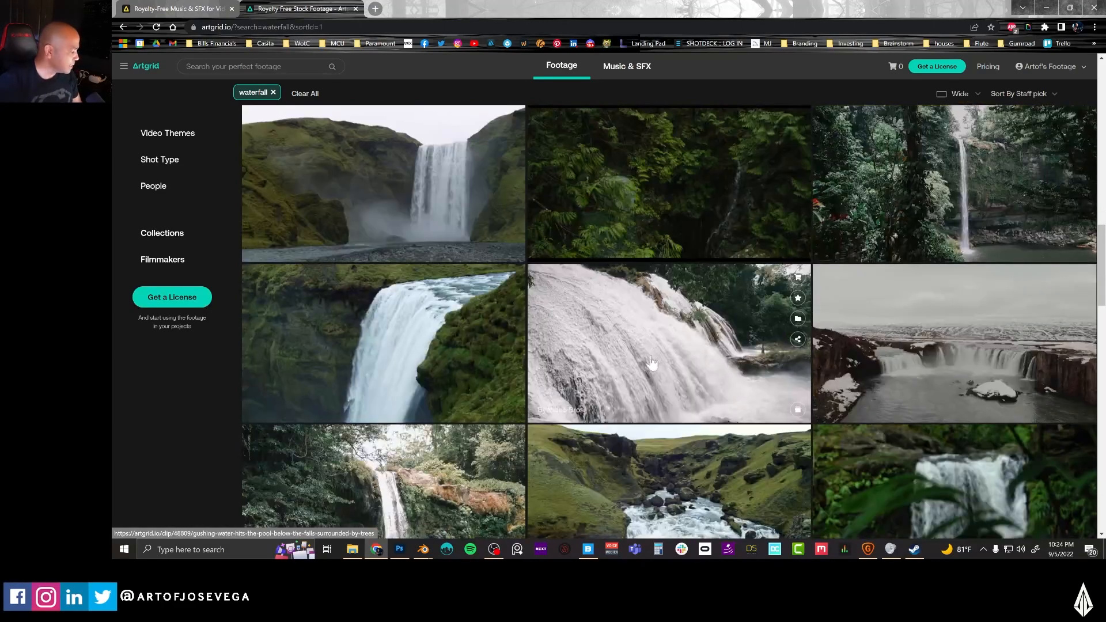
{"action": "scroll", "scroll_direction": "down", "scroll_amount": 3}
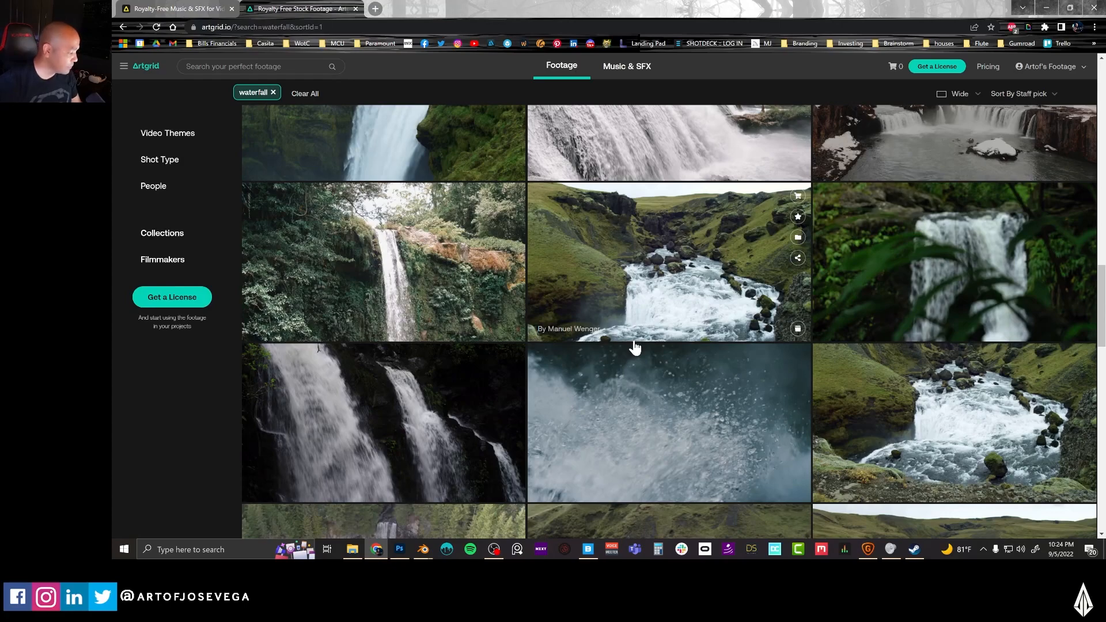
{"action": "mouse_move", "coordinate": [671, 309]}
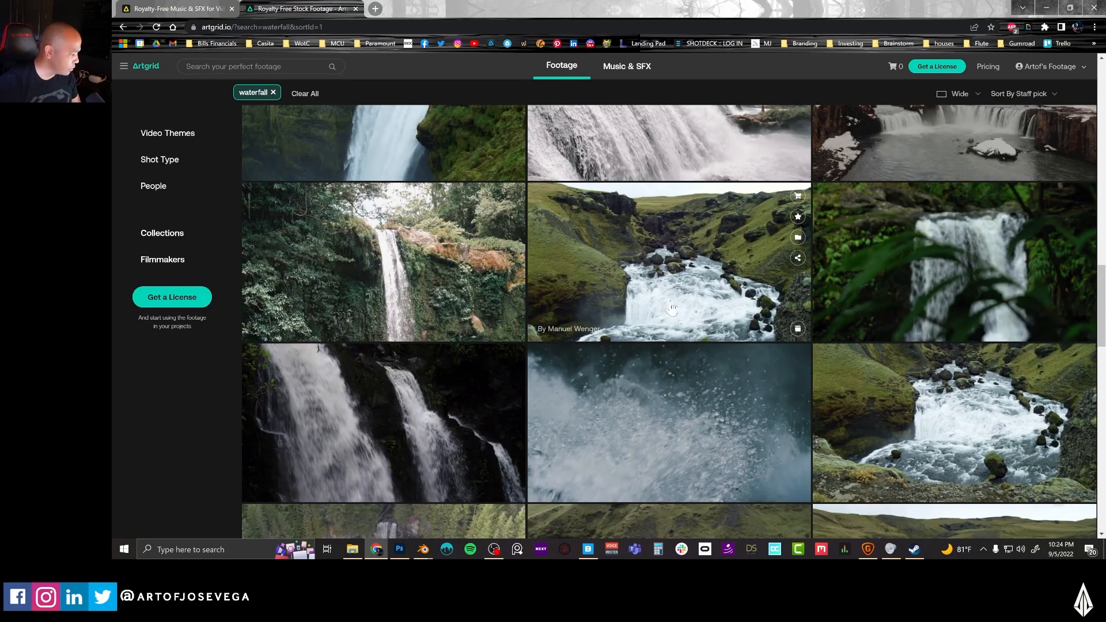
{"action": "mouse_move", "coordinate": [699, 292]}
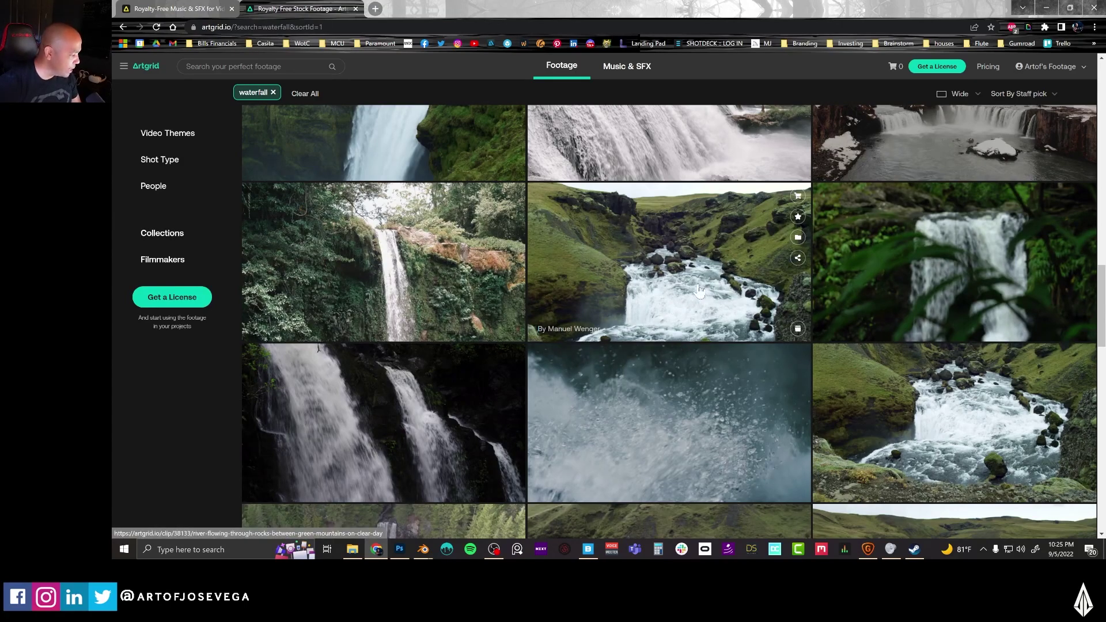
{"action": "mouse_move", "coordinate": [737, 285]}
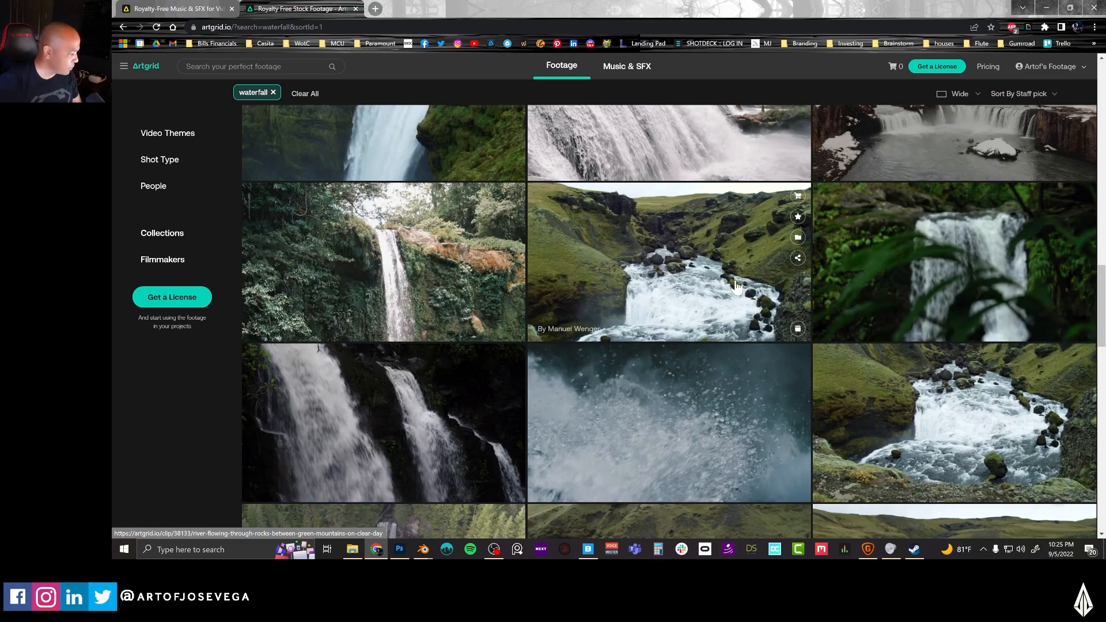
{"action": "mouse_move", "coordinate": [675, 304]}
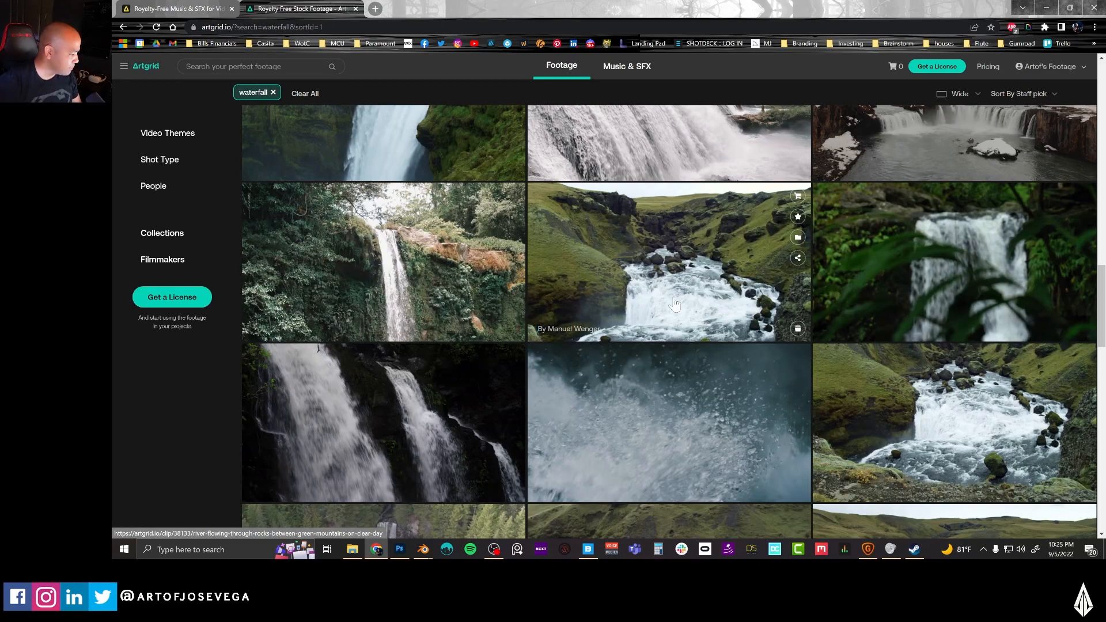
{"action": "mouse_move", "coordinate": [627, 247]}
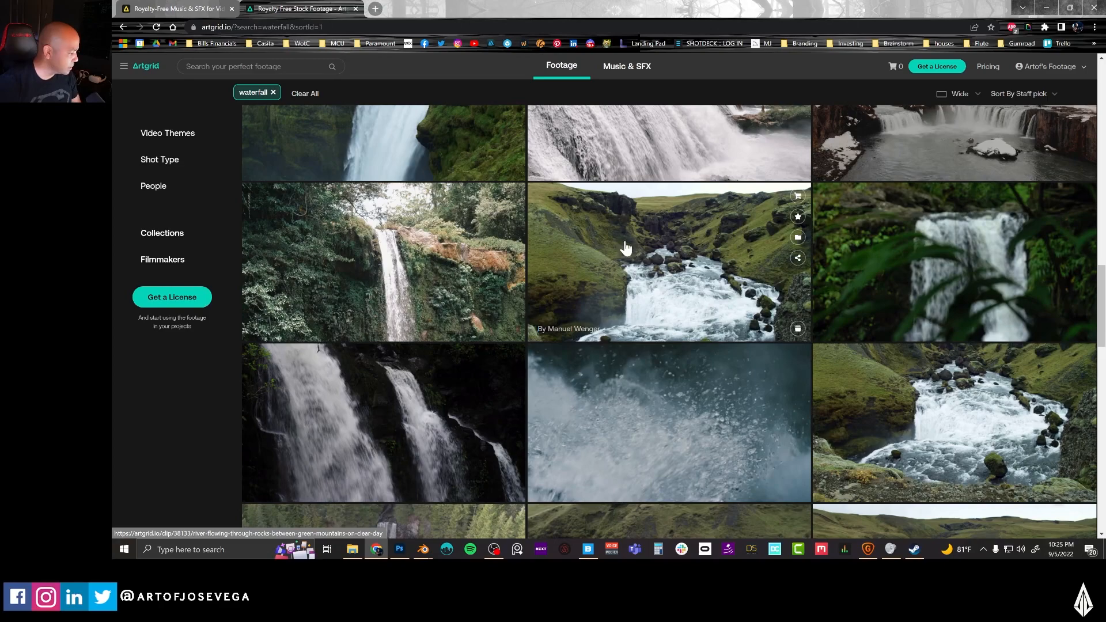
{"action": "mouse_move", "coordinate": [723, 256]}
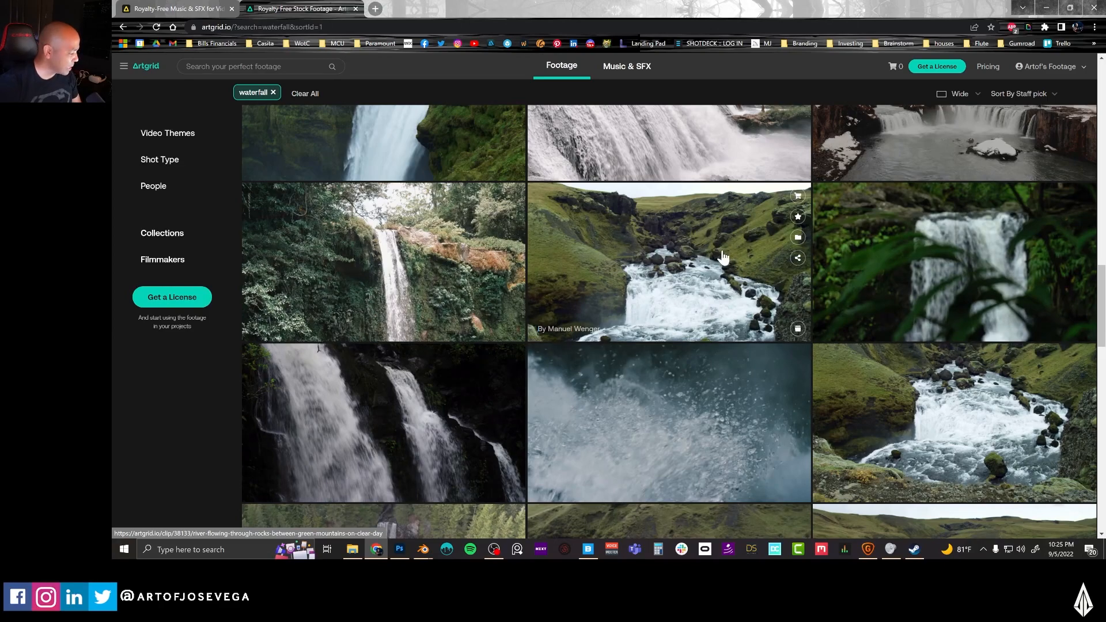
{"action": "mouse_move", "coordinate": [669, 317]}
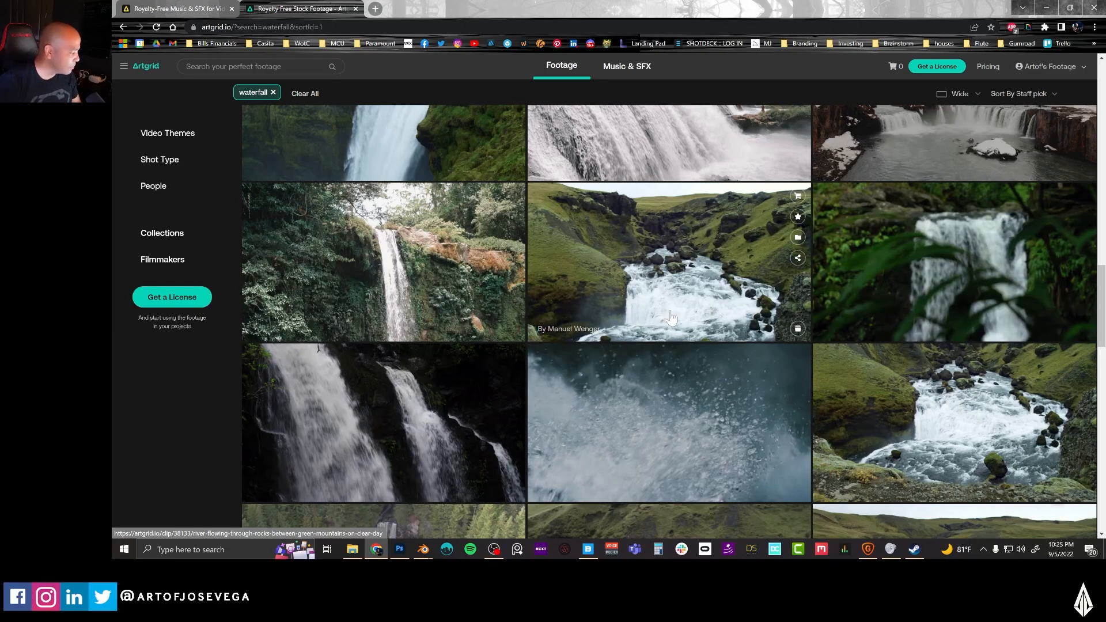
{"action": "mouse_move", "coordinate": [377, 443]}
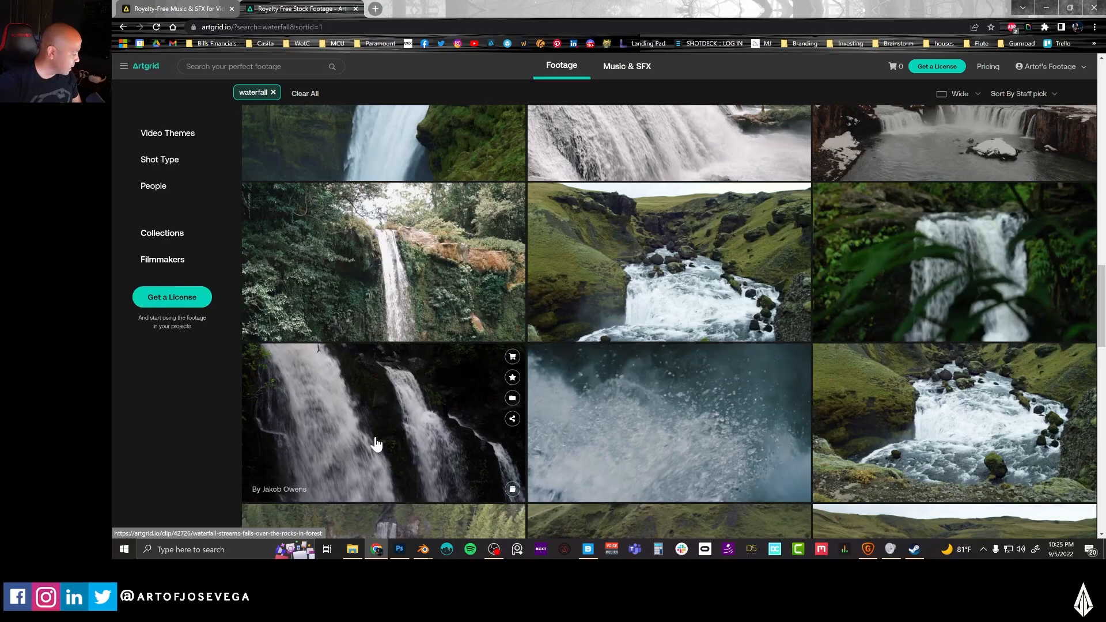
{"action": "mouse_move", "coordinate": [383, 386]}
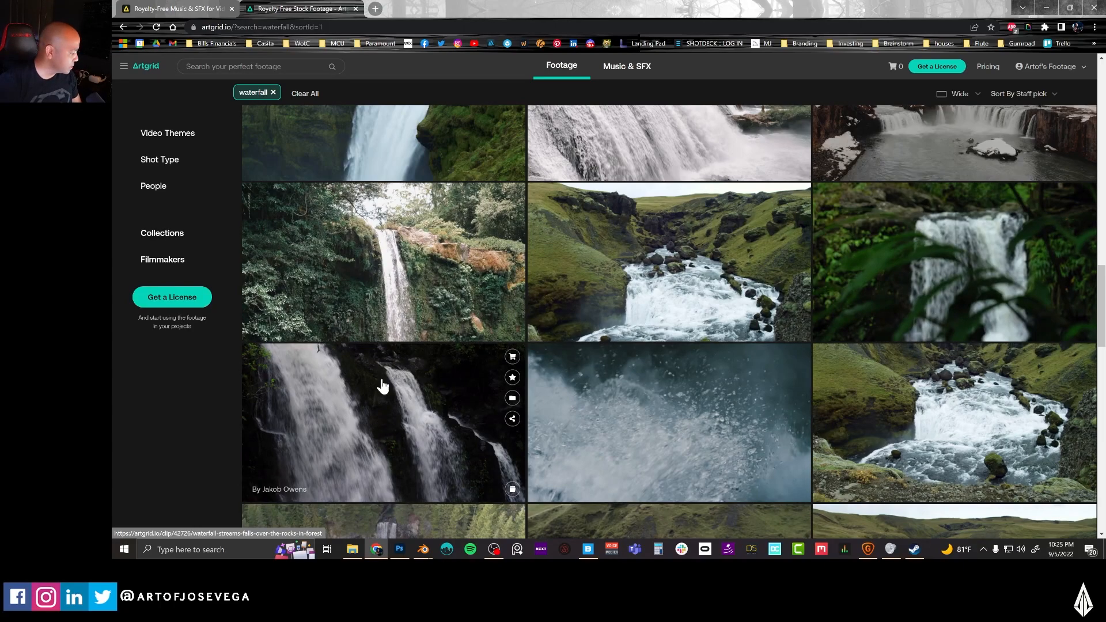
- Scroll further down the waterfall results, hovering thumbnails to preview clips
{"action": "scroll", "scroll_direction": "down", "scroll_amount": 3}
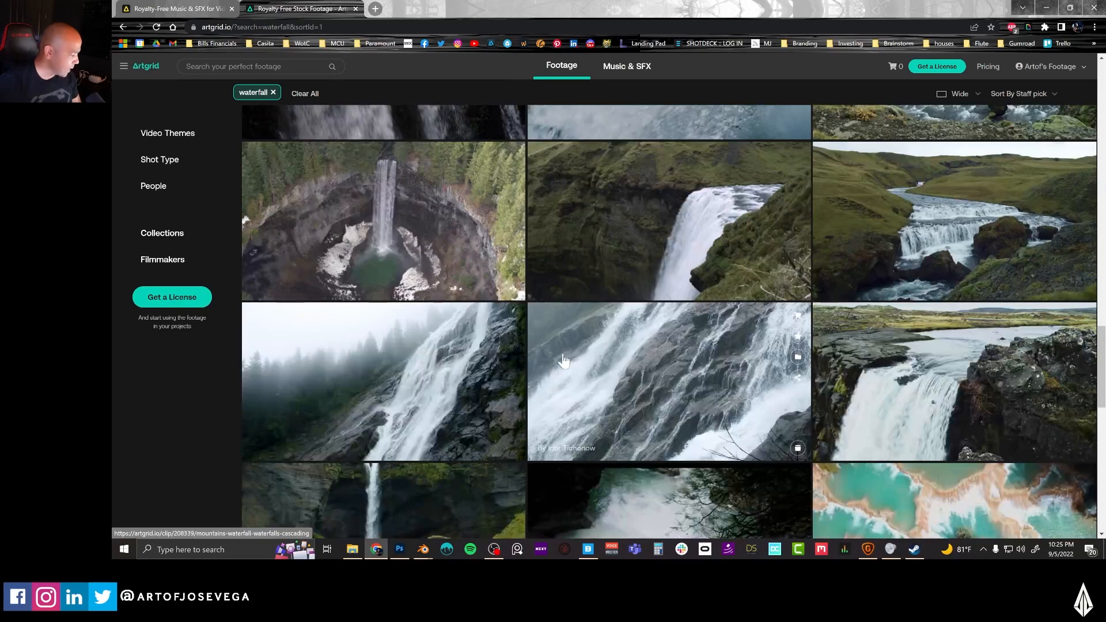
{"action": "scroll", "scroll_direction": "down", "scroll_amount": 3}
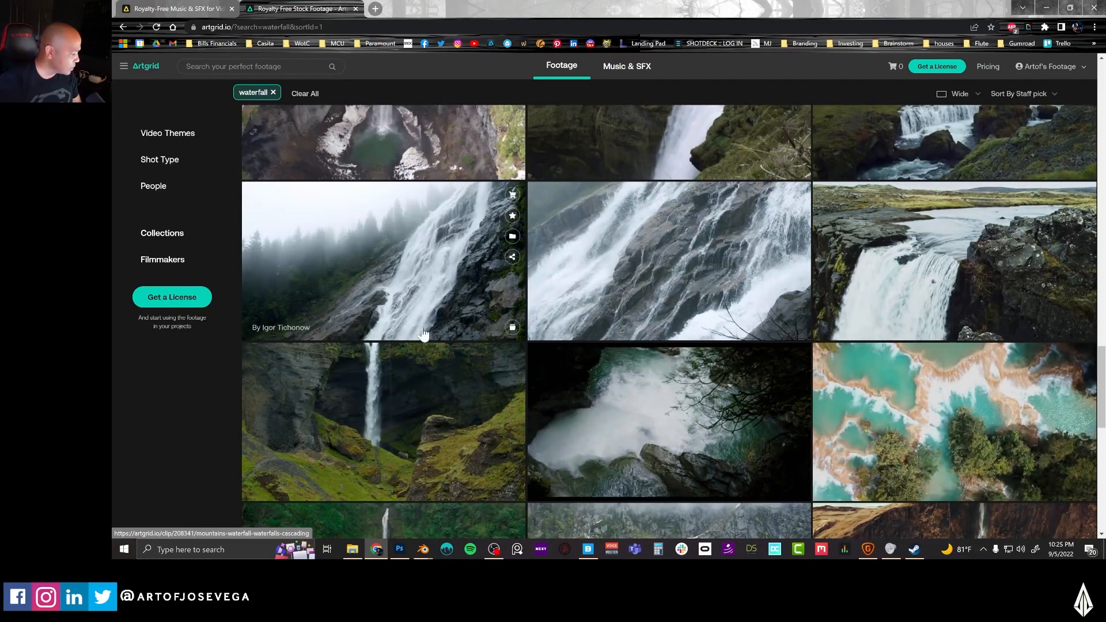
{"action": "mouse_move", "coordinate": [560, 316]}
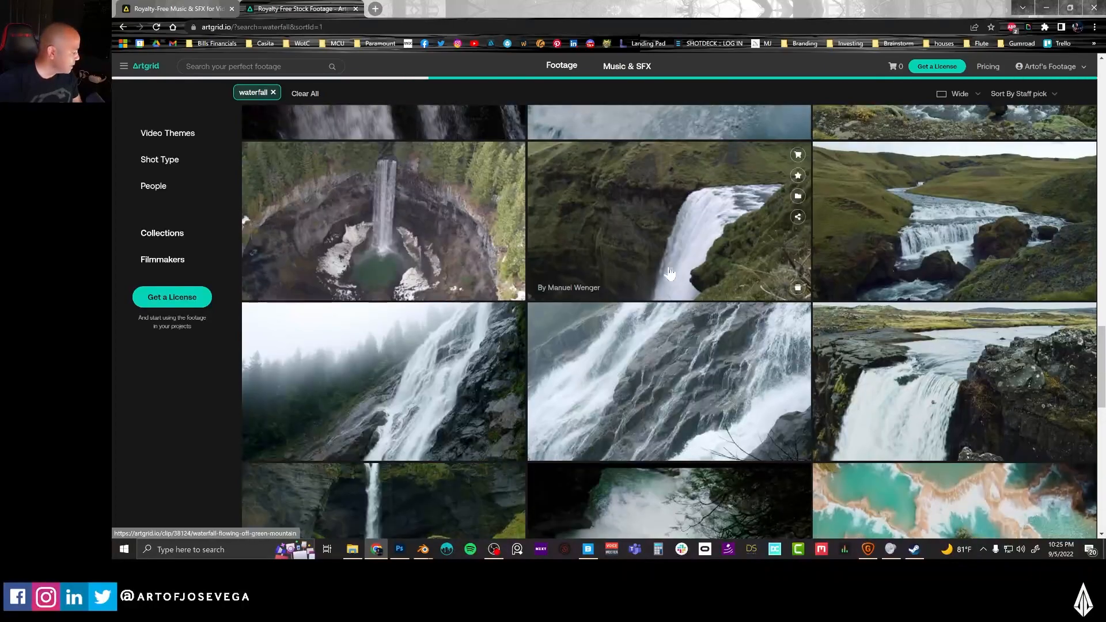
{"action": "scroll", "scroll_direction": "down", "scroll_amount": 3}
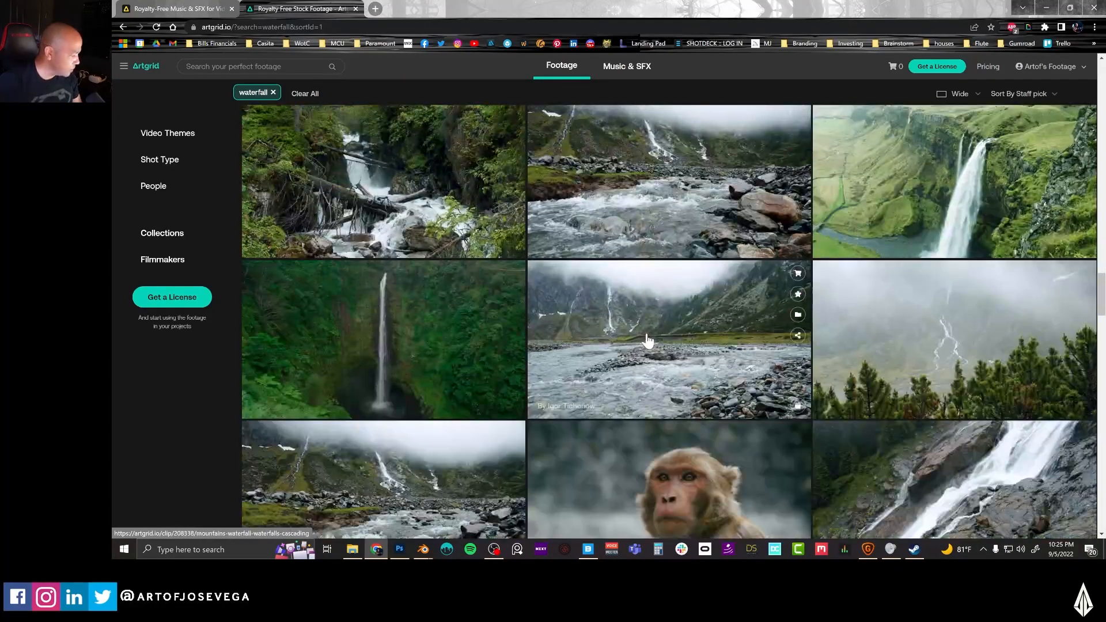
{"action": "scroll", "scroll_direction": "down", "scroll_amount": 3}
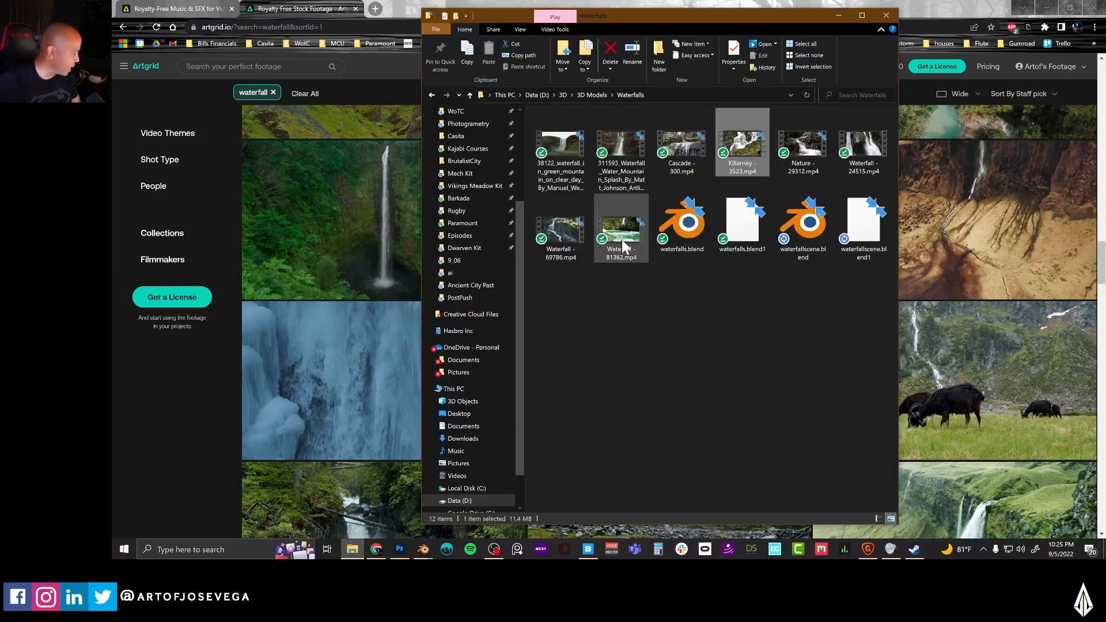
- Inspect a downloaded mp4 clip in the Waterfalls folder, then return to Blender
{"action": "left_click", "coordinate": [620, 152]}
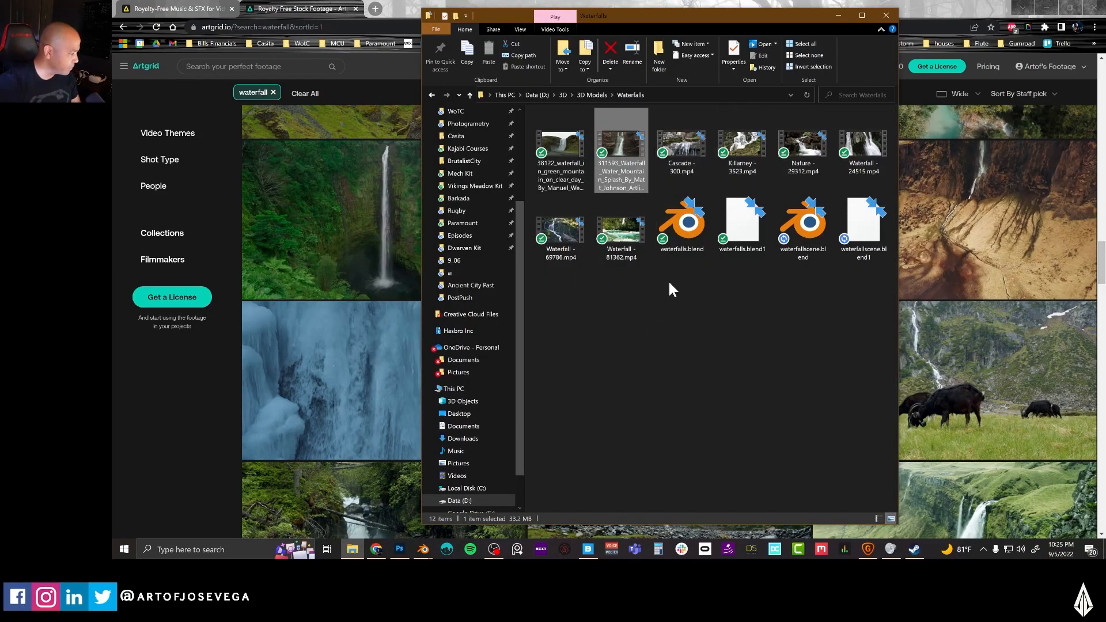
{"action": "left_click", "coordinate": [422, 550]}
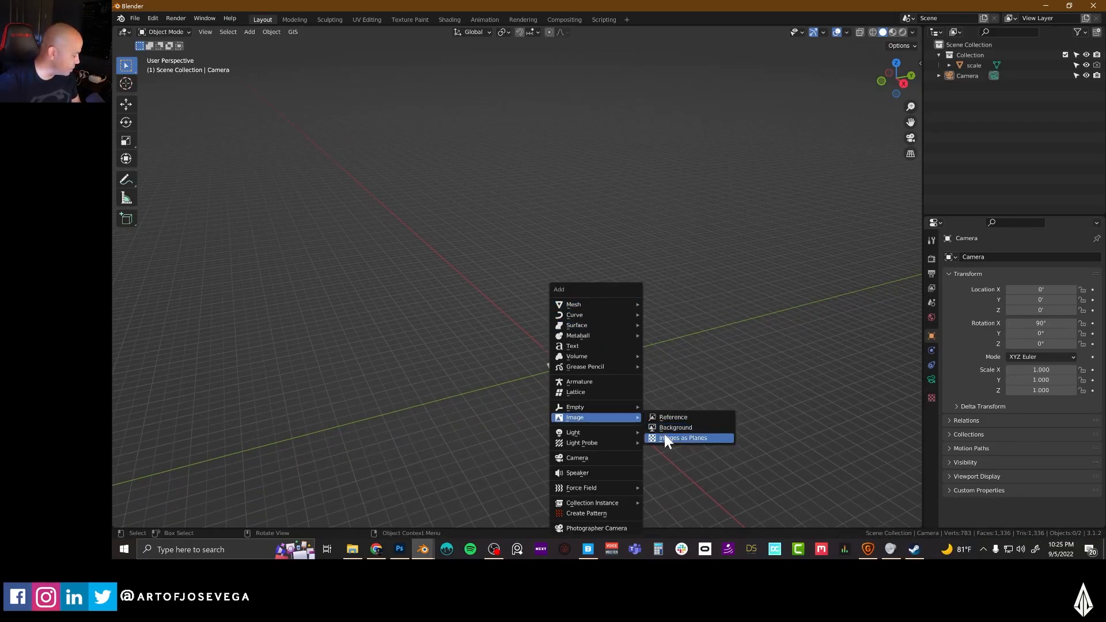
- Import Waterfall - 24515.mp4 as an upright image plane behind the walking figure
{"action": "left_click", "coordinate": [681, 438]}
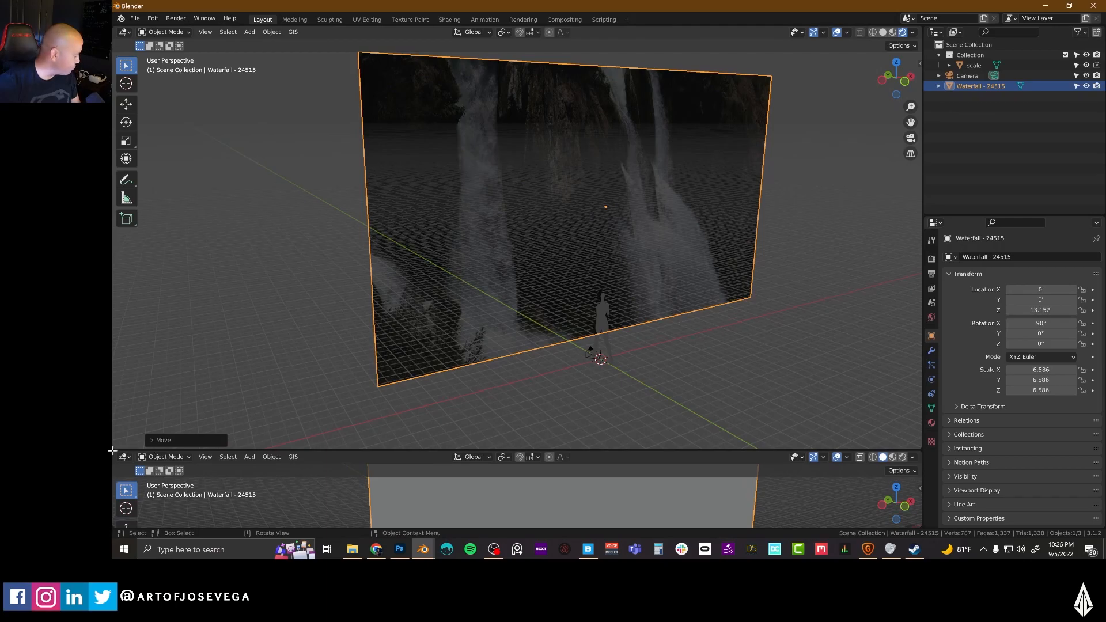
- Make the lower area a Timeline and the left area a Shader Editor for the plane's material
{"action": "left_click", "coordinate": [124, 456]}
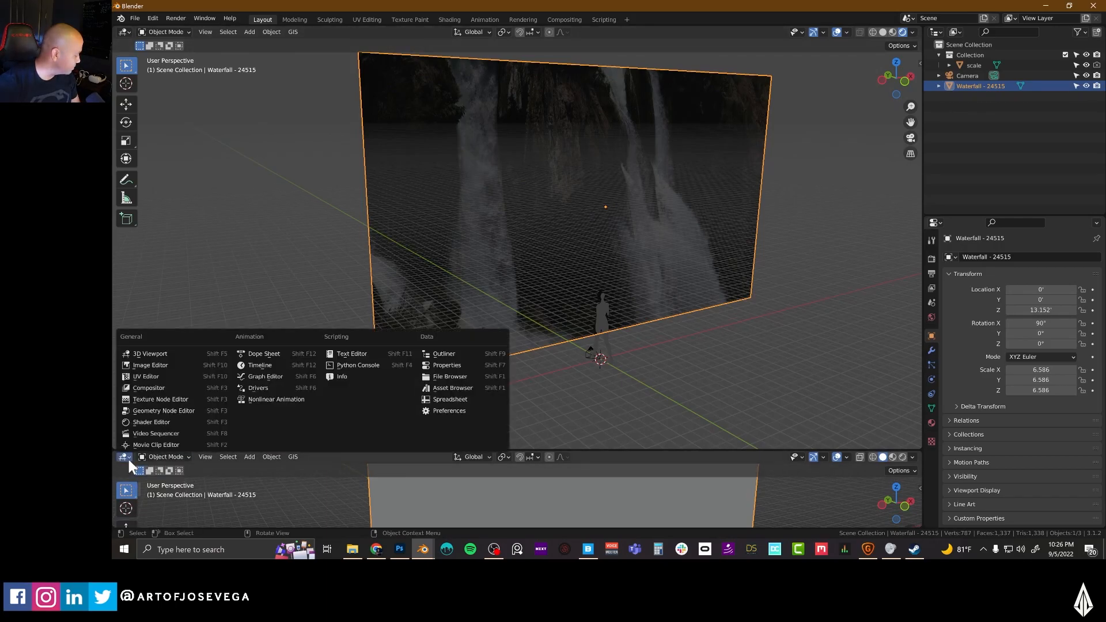
{"action": "mouse_move", "coordinate": [259, 373]}
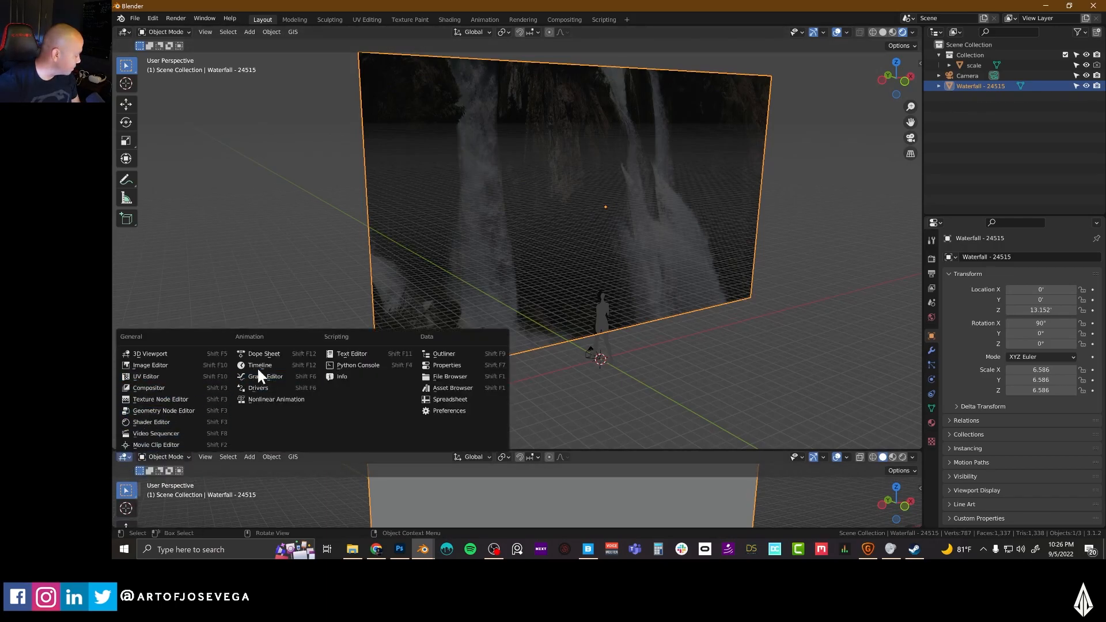
{"action": "left_click", "coordinate": [259, 365]}
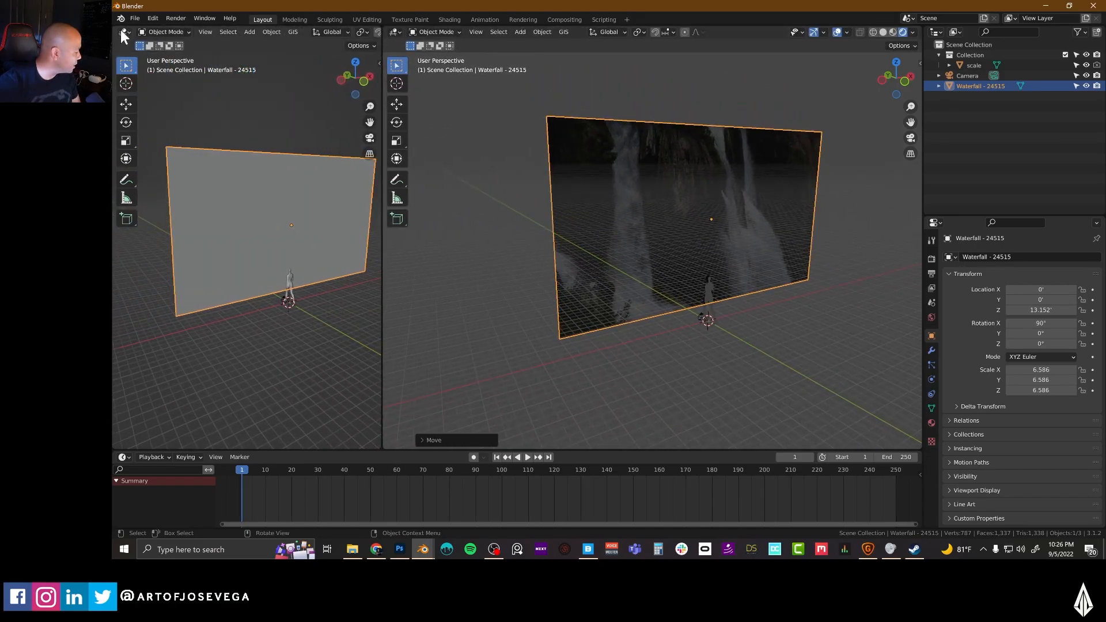
{"action": "left_click", "coordinate": [122, 32]}
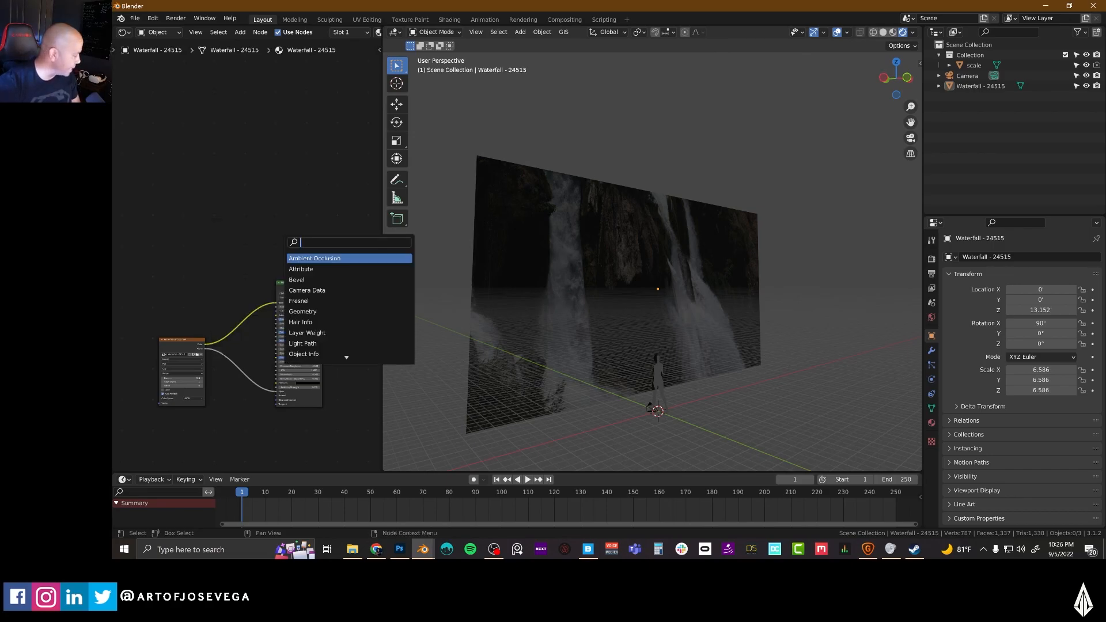
- Wire a Transparent BSDF through a Mix Shader with the Principled BSDF, play back, and add a ColorRamp
{"action": "type", "text": "trans"}
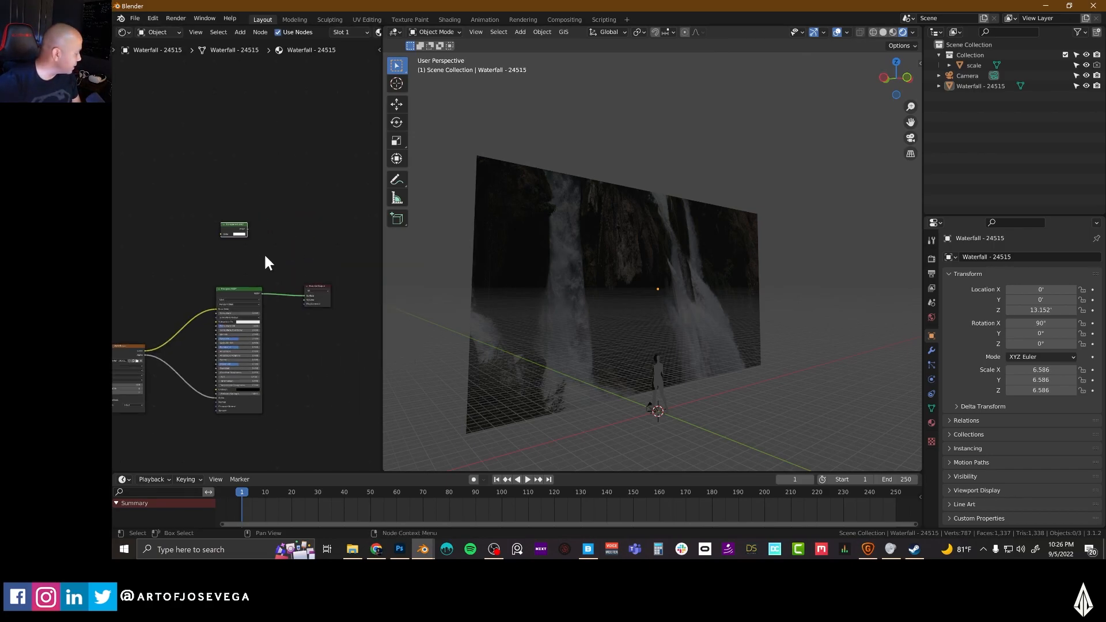
{"action": "left_click_drag", "start_coordinate": [233, 229], "coordinate": [246, 194]}
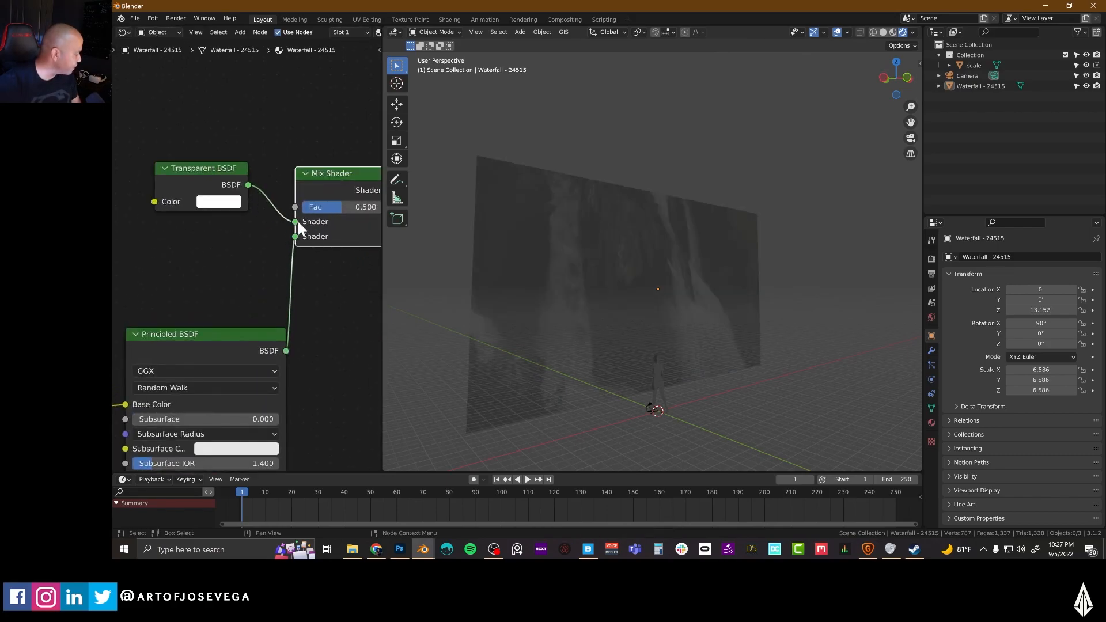
{"action": "scroll", "scroll_direction": "down", "scroll_amount": 3}
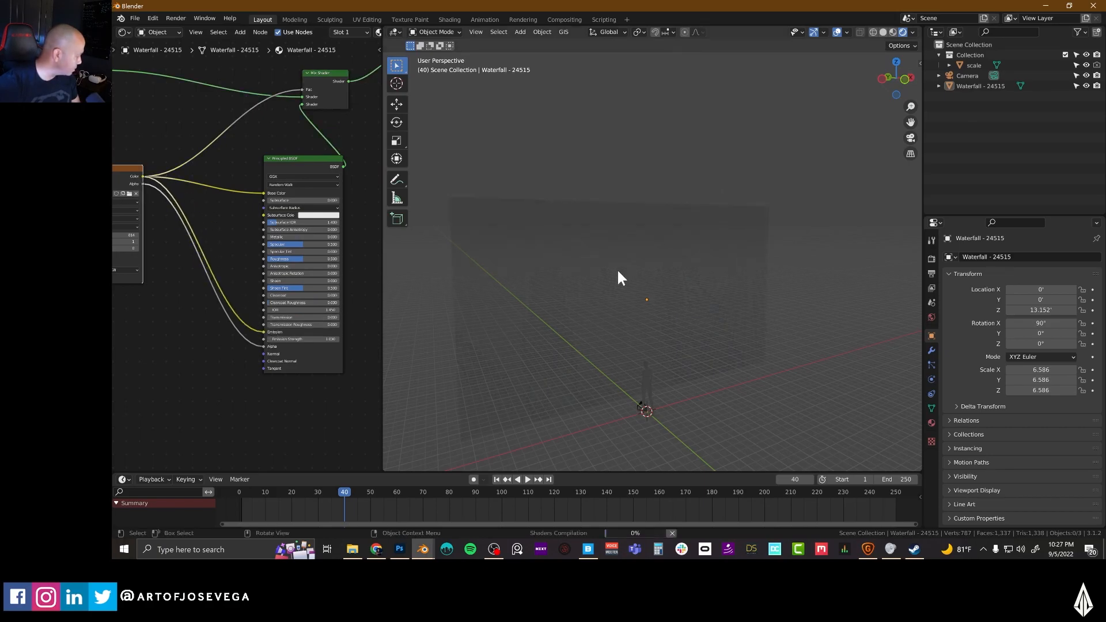
{"action": "left_click", "coordinate": [526, 479]}
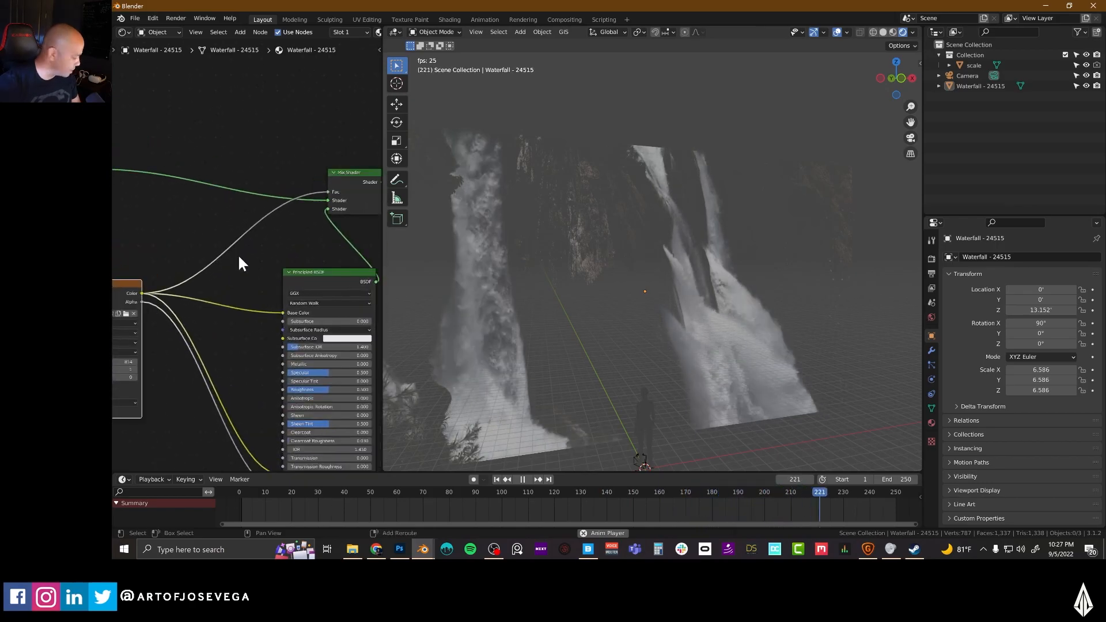
{"action": "type", "text": "color"}
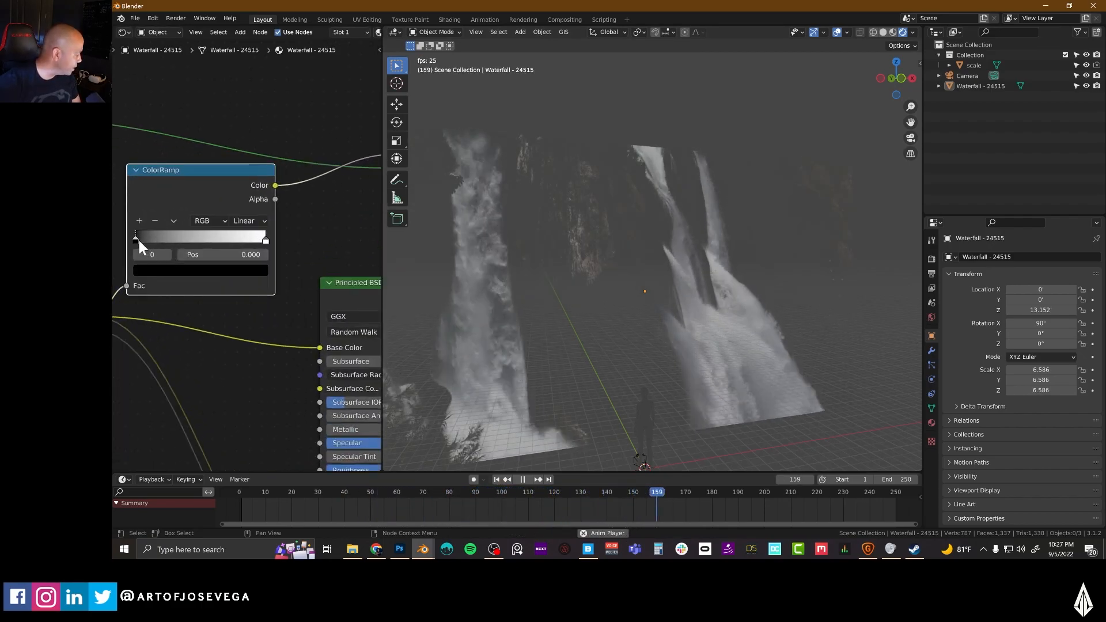
- Slide the ColorRamp's black stop right so the dark video background drops out as transparent
{"action": "left_click_drag", "start_coordinate": [136, 236], "coordinate": [200, 237]}
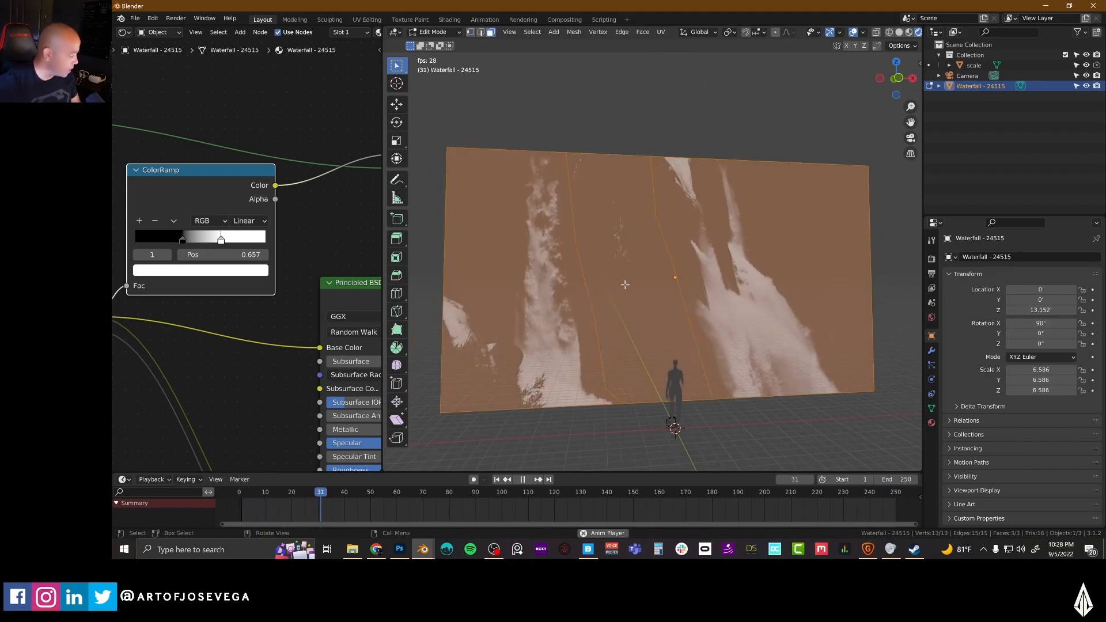
- Delete the middle strip between the falls and separate the selection into Waterfall - 24515.001
{"action": "key", "text": "x"}
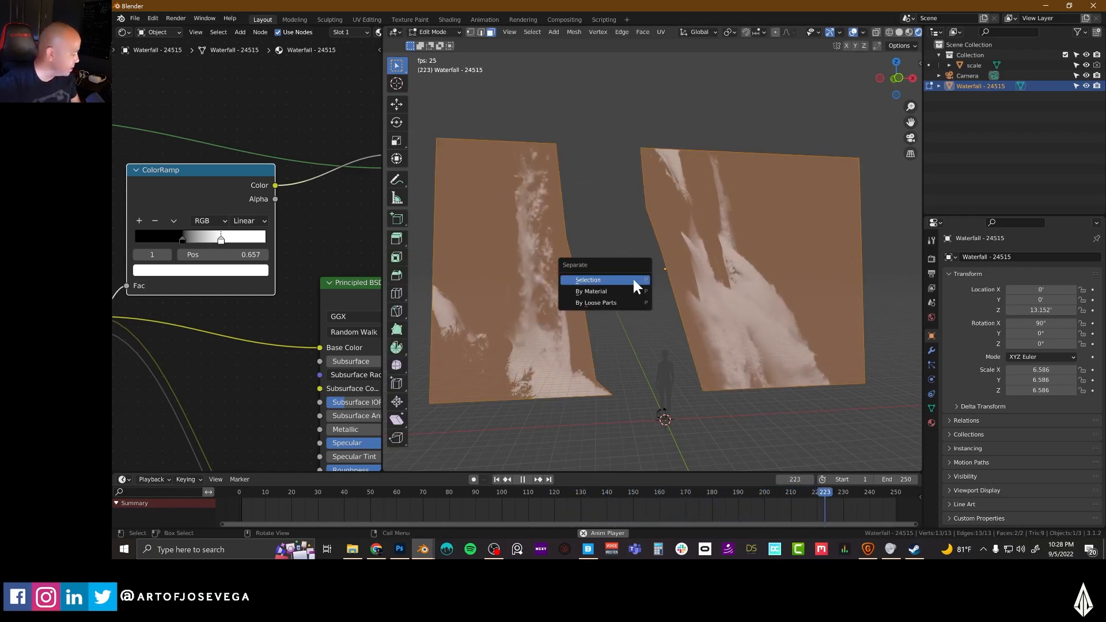
{"action": "left_click", "coordinate": [587, 279]}
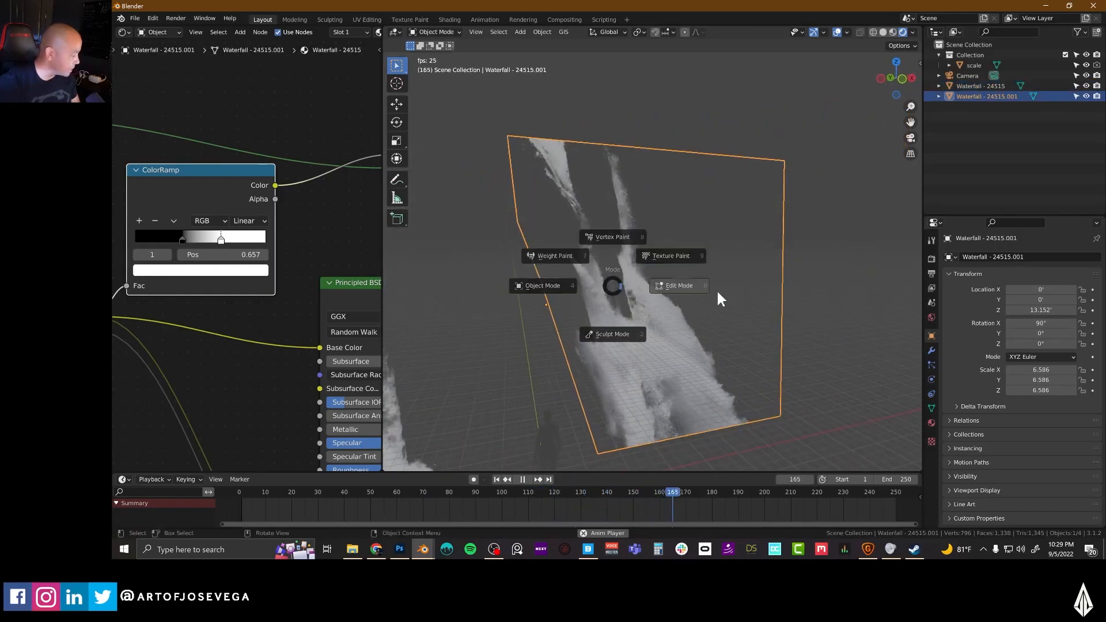
- Edit the .001 piece's mesh, adding a loop cut to trim its outline around the stream
{"action": "left_click", "coordinate": [678, 286]}
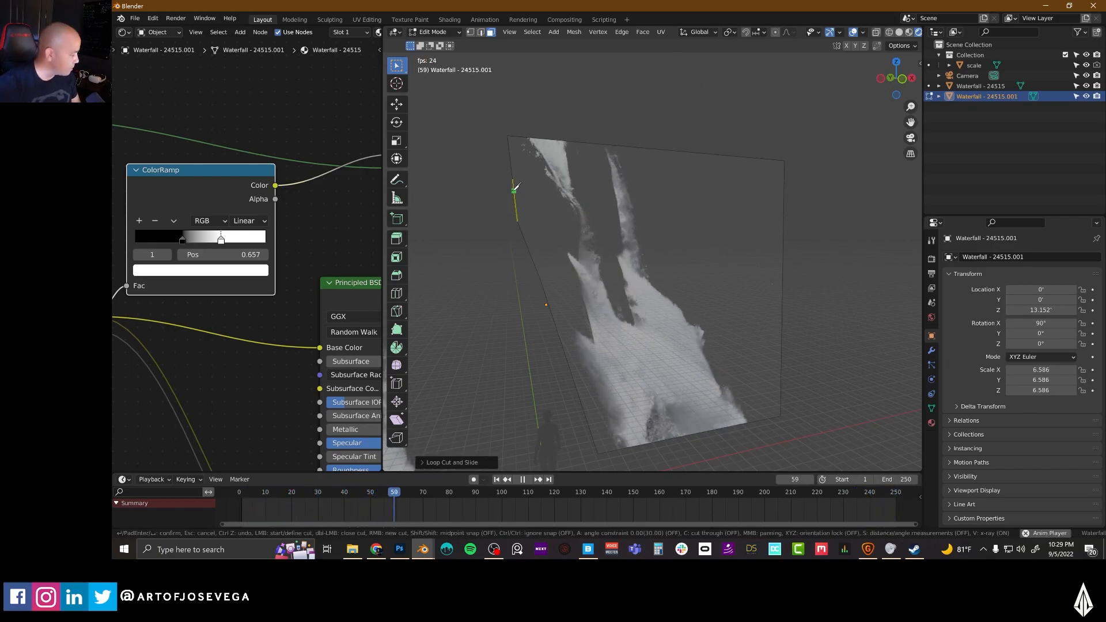
{"action": "left_click", "coordinate": [520, 479]}
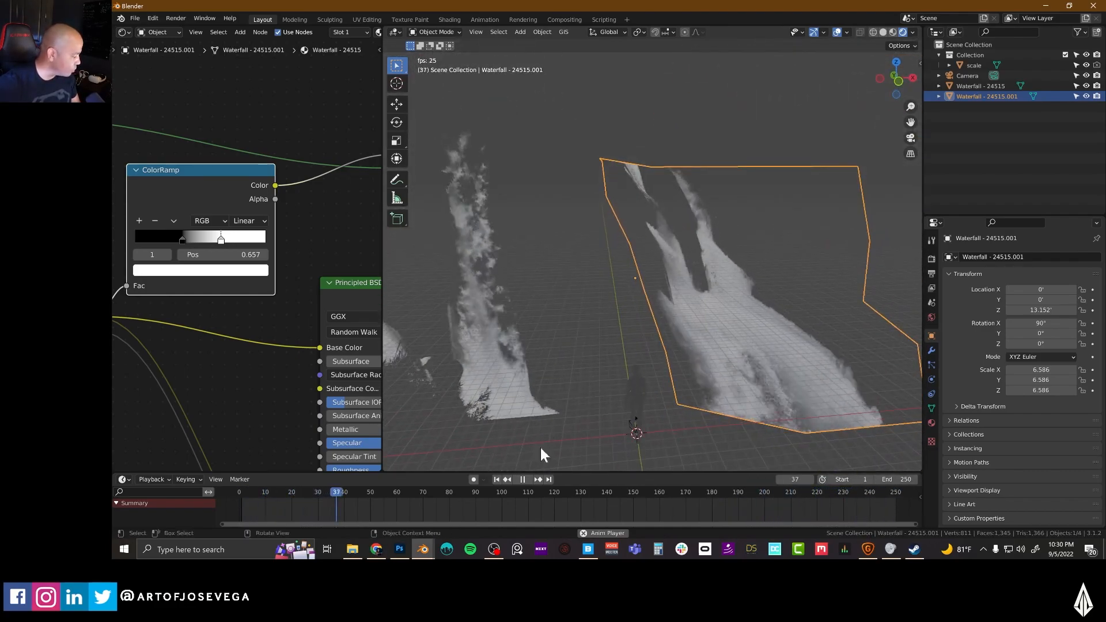
- Load waterfalls.blend and select the Cascade - 300 waterfall plane
{"action": "left_click", "coordinate": [521, 479]}
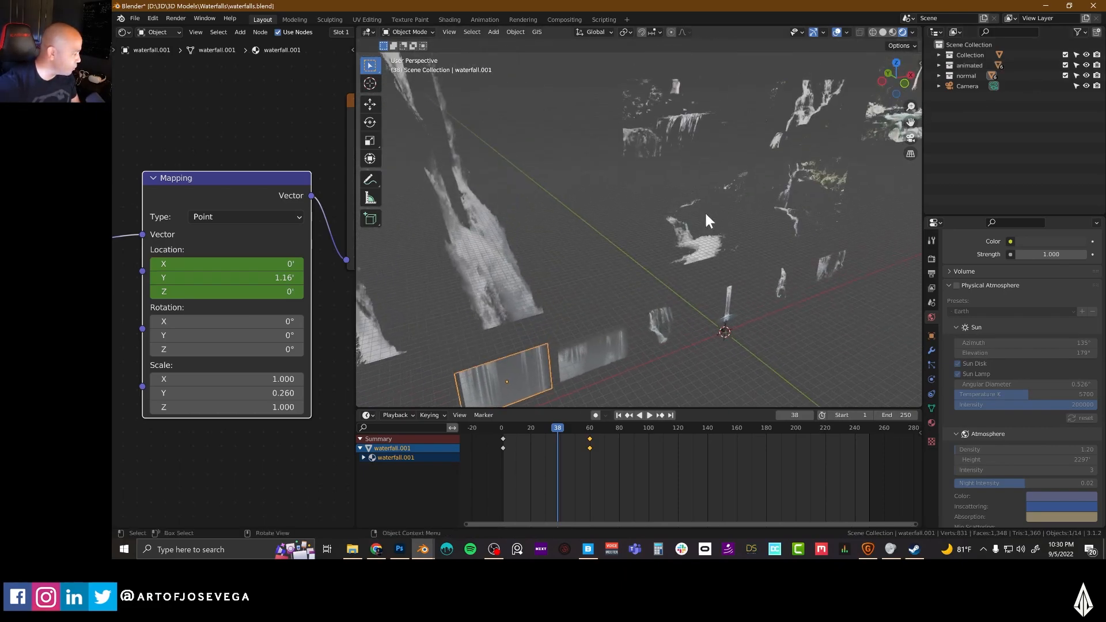
{"action": "left_click", "coordinate": [647, 415]}
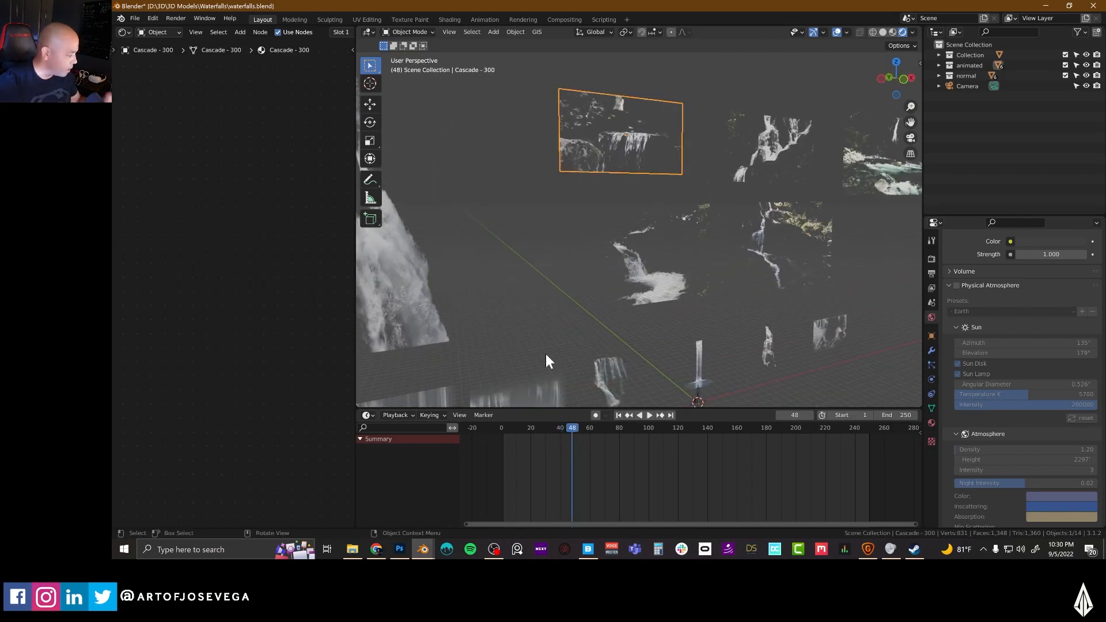
{"action": "mouse_move", "coordinate": [423, 549]}
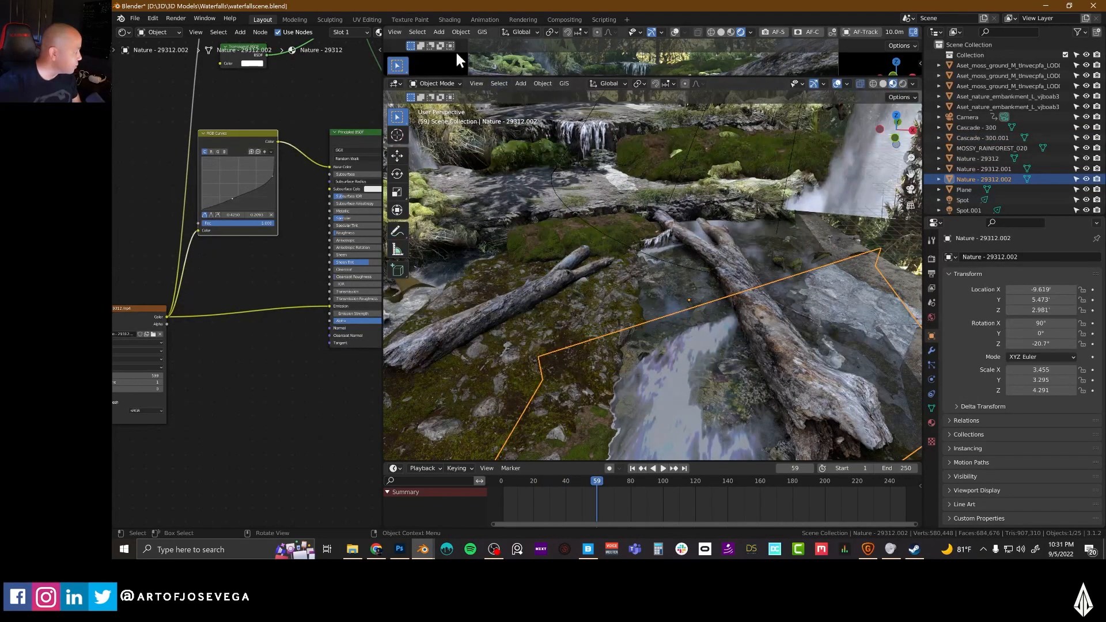
- View the forest scene through the camera in the Rendering workspace and play, then pause, the animation
{"action": "left_click", "coordinate": [522, 19]}
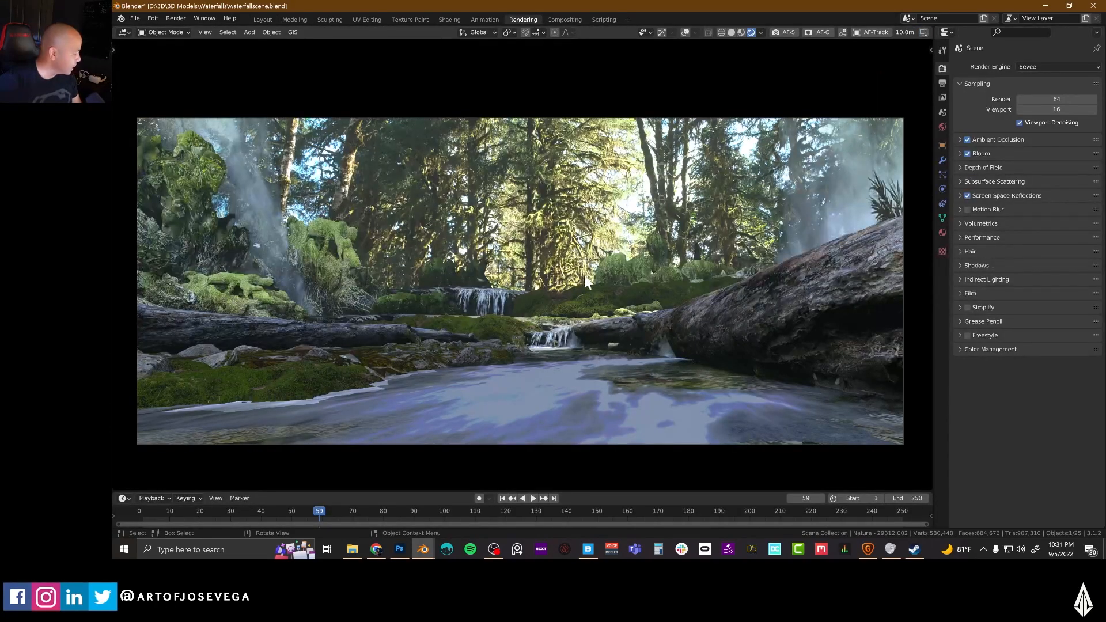
{"action": "mouse_move", "coordinate": [505, 491]}
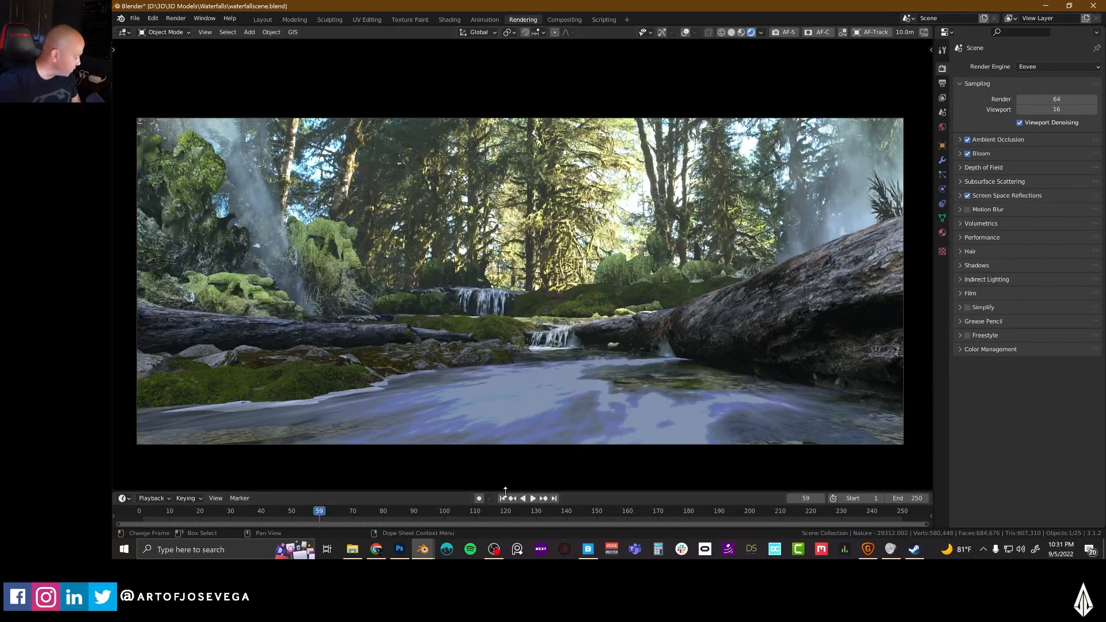
{"action": "left_click", "coordinate": [532, 497]}
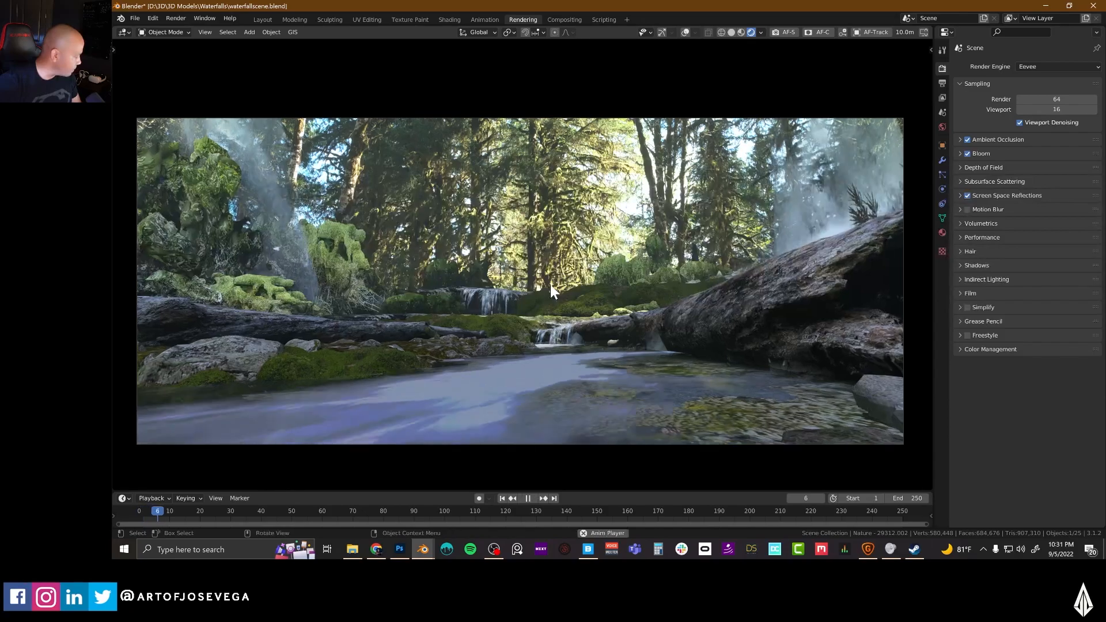
{"action": "left_click", "coordinate": [527, 498]}
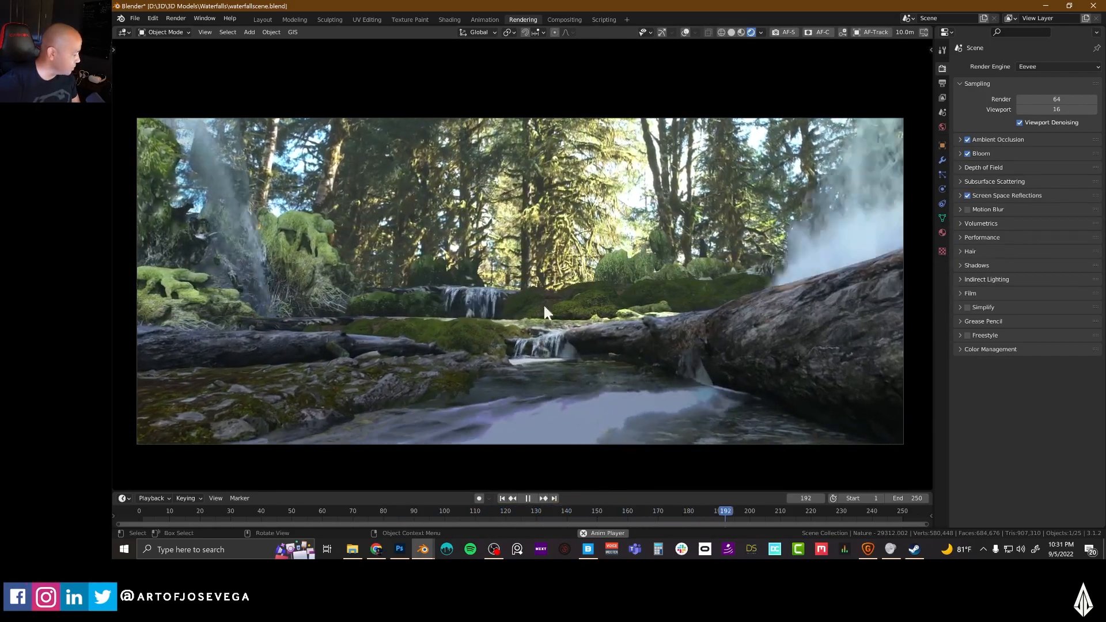
{"action": "left_click", "coordinate": [527, 498]}
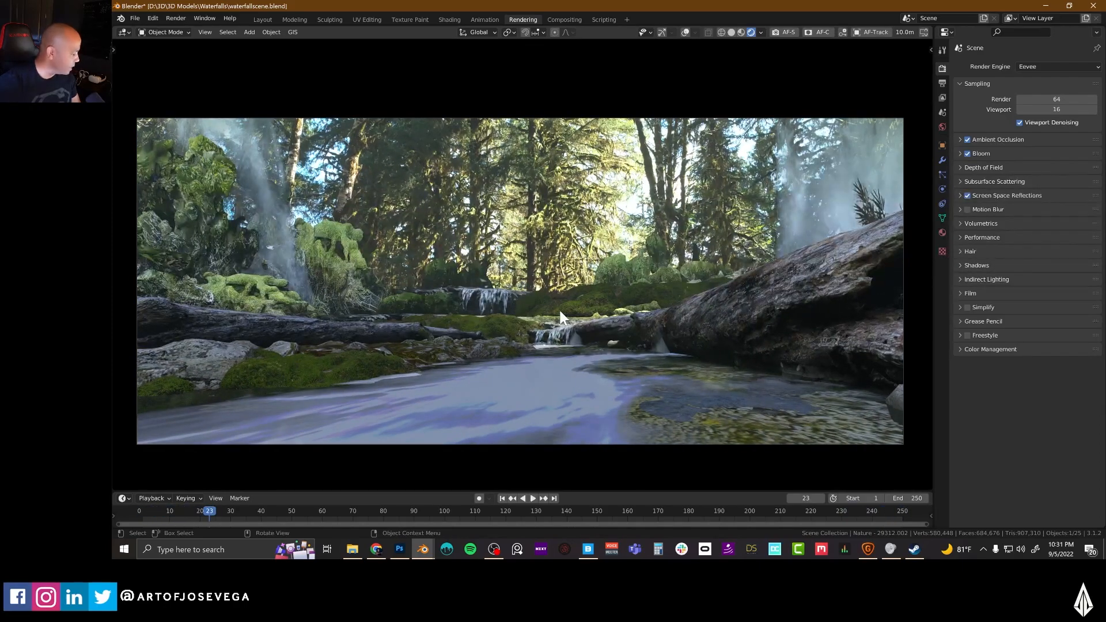
{"action": "mouse_move", "coordinate": [477, 476]}
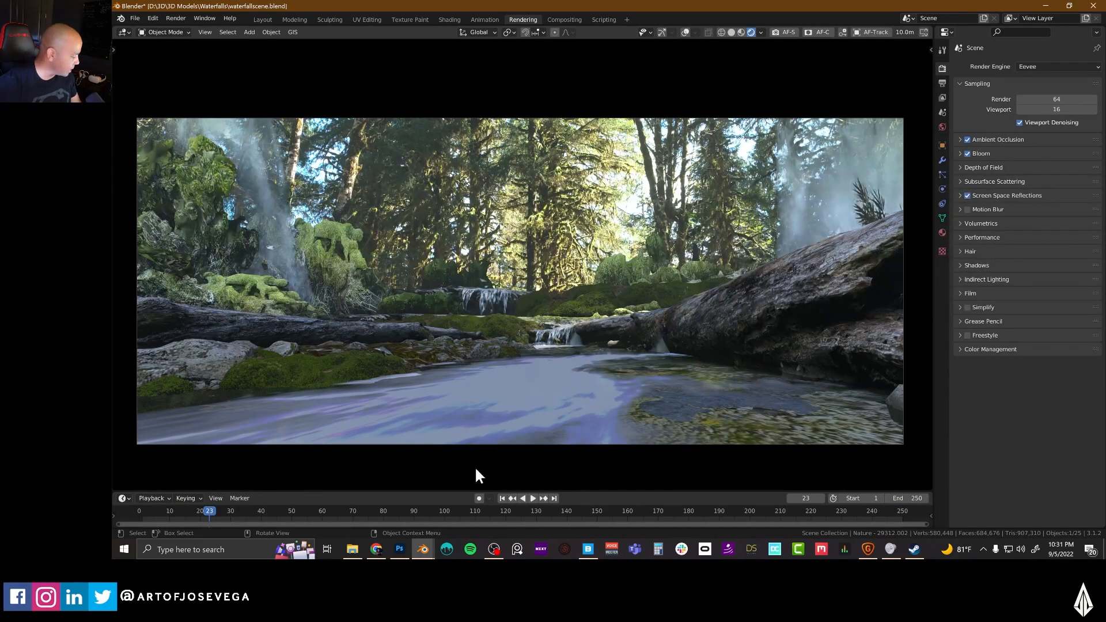
- Jump back to frame 1, replay the flowing waterfall shot and stop playback
{"action": "left_click", "coordinate": [502, 498]}
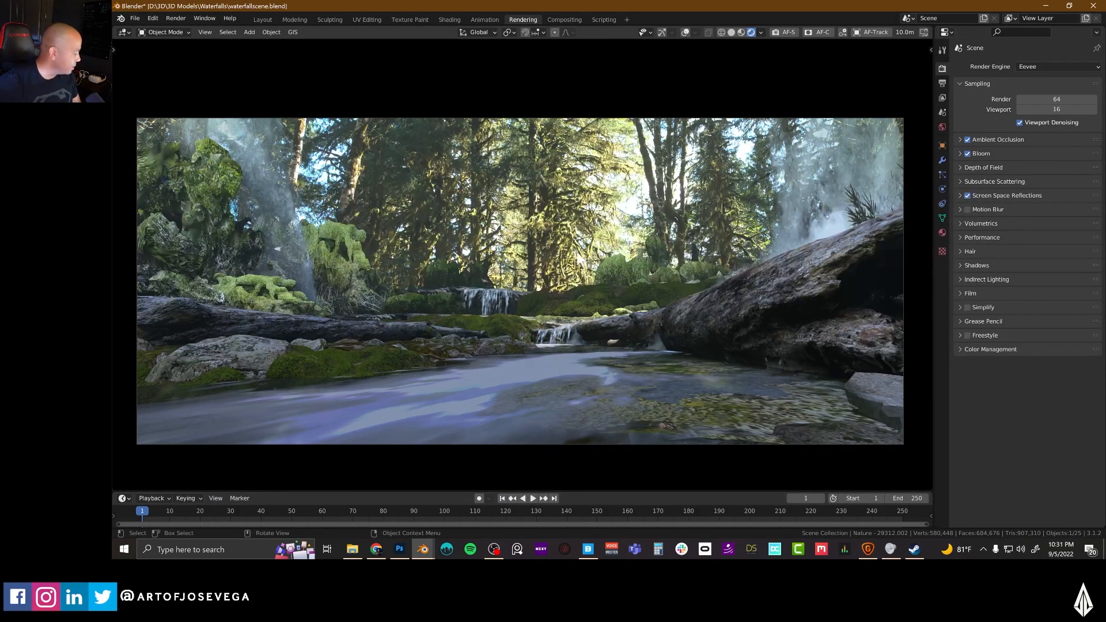
{"action": "mouse_move", "coordinate": [406, 451]}
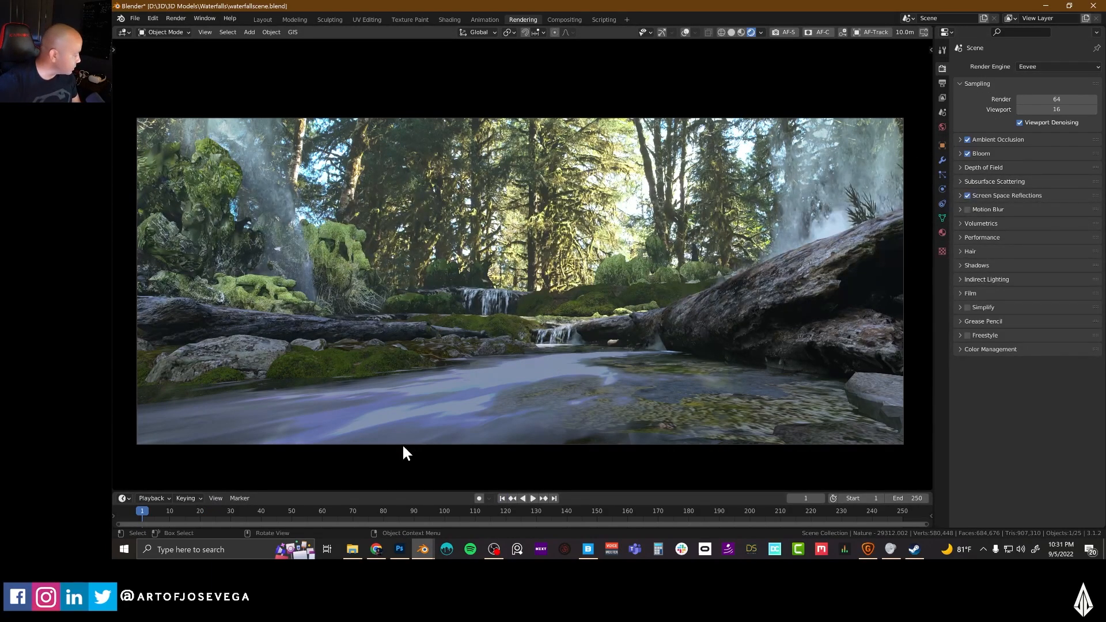
{"action": "left_click", "coordinate": [532, 498]}
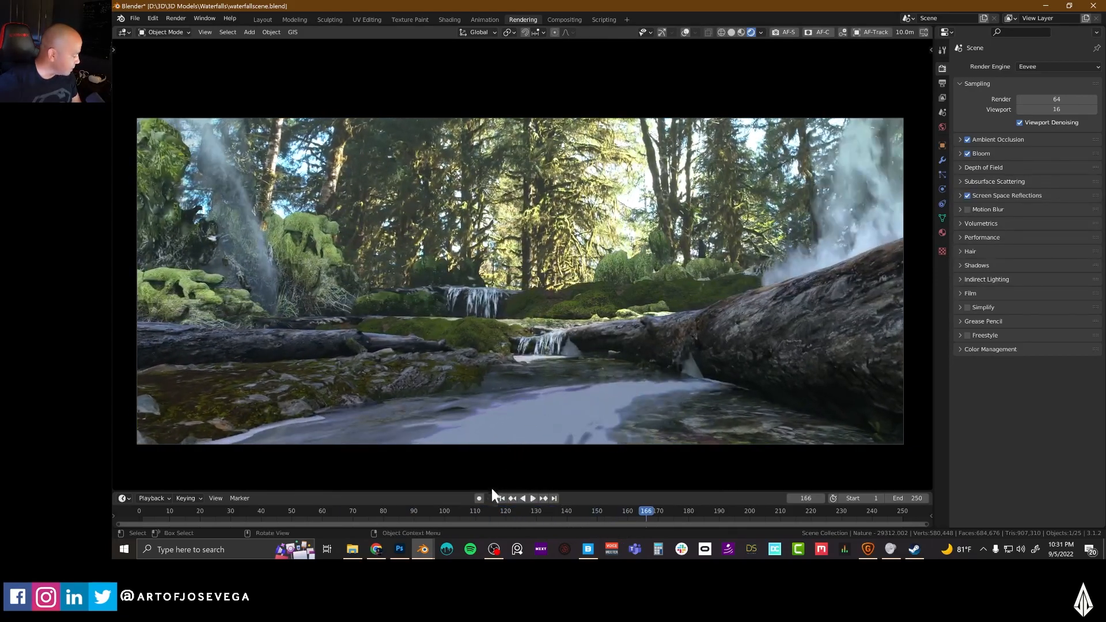
{"action": "left_click", "coordinate": [501, 498]}
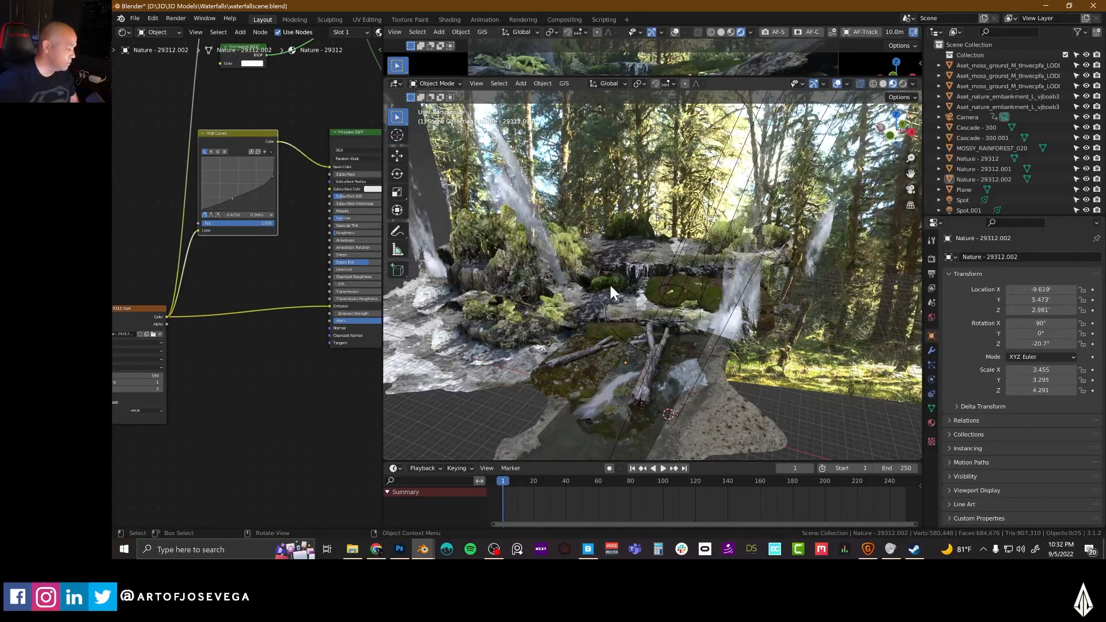
{"action": "mouse_move", "coordinate": [575, 299]}
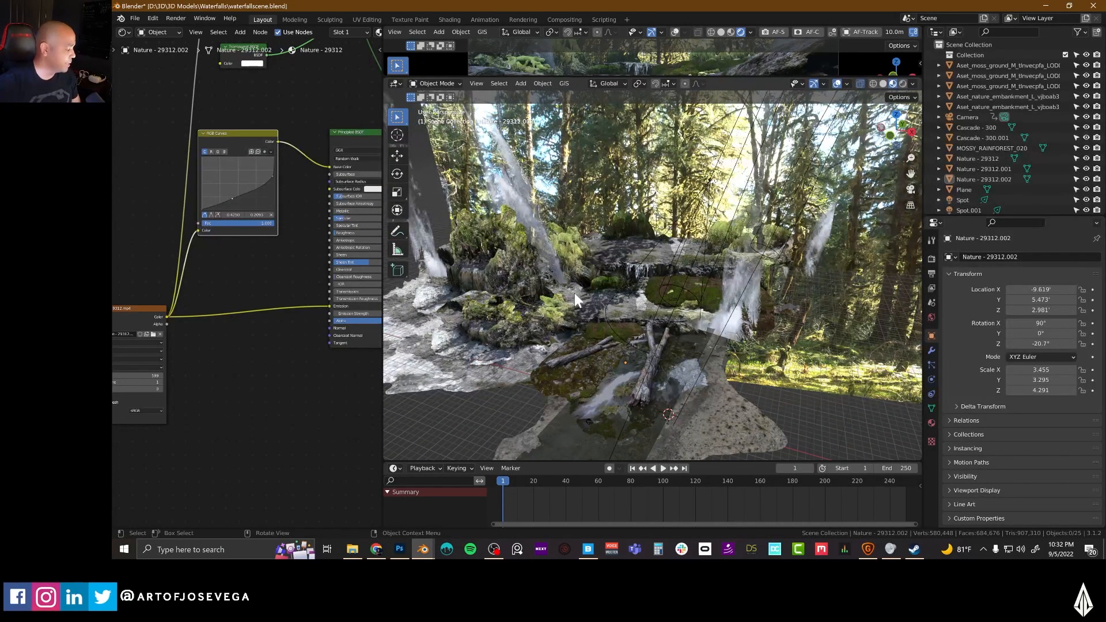